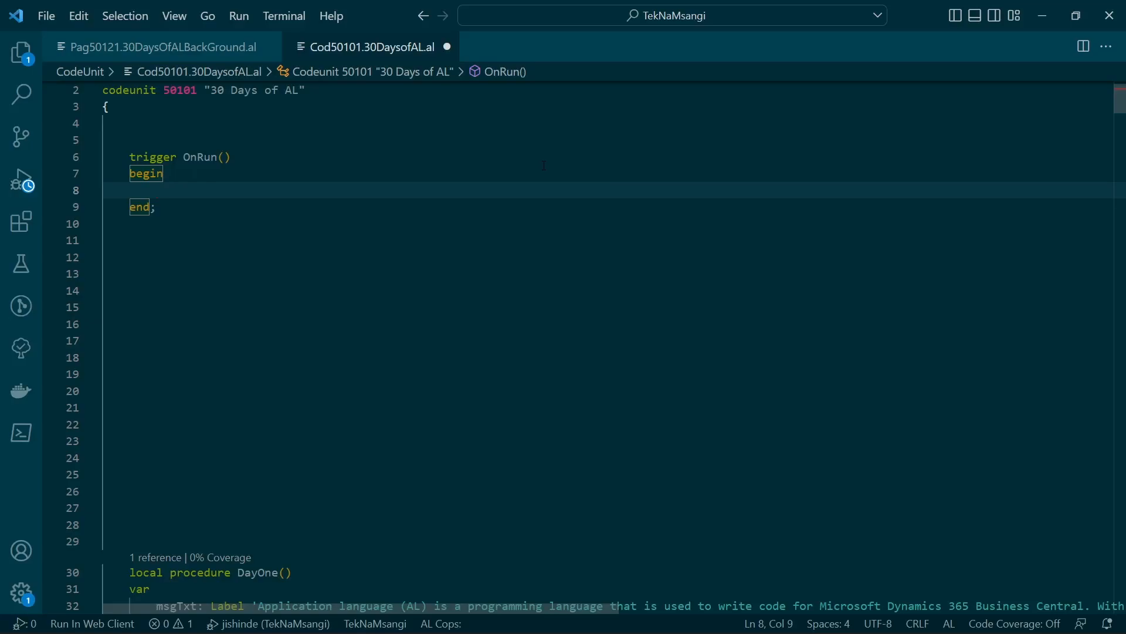
Add a var section to OnRun declaring Parameters : Dictionary of [Text,Text].
{"action": "left_click", "coordinate": [156, 190]}
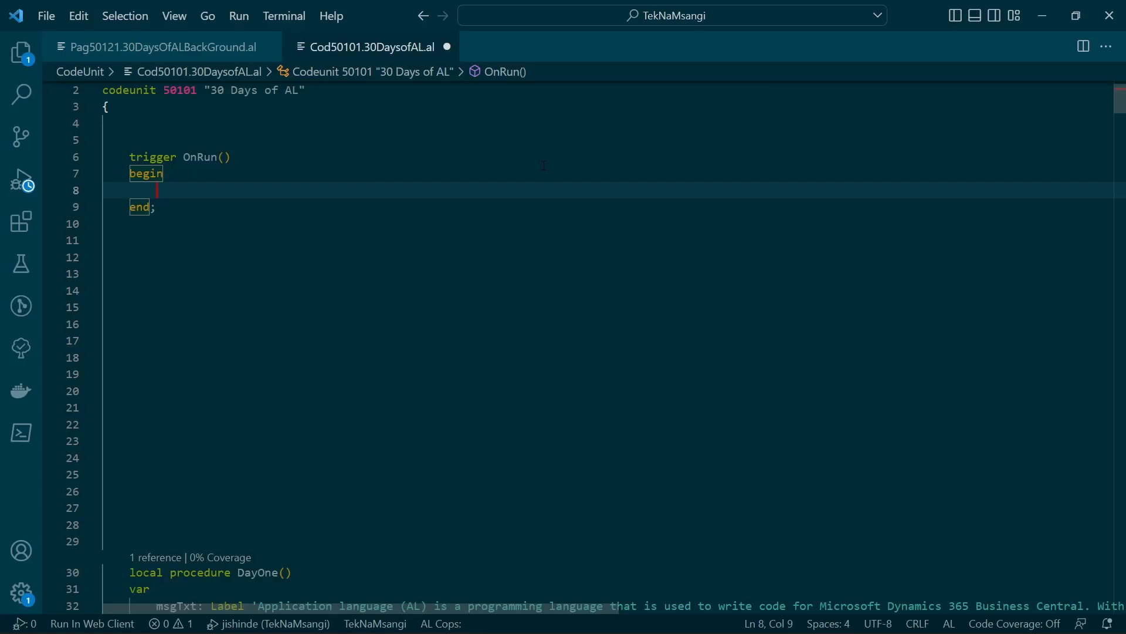
{"action": "left_click", "coordinate": [224, 156]}
{"action": "type", "text": "var"}
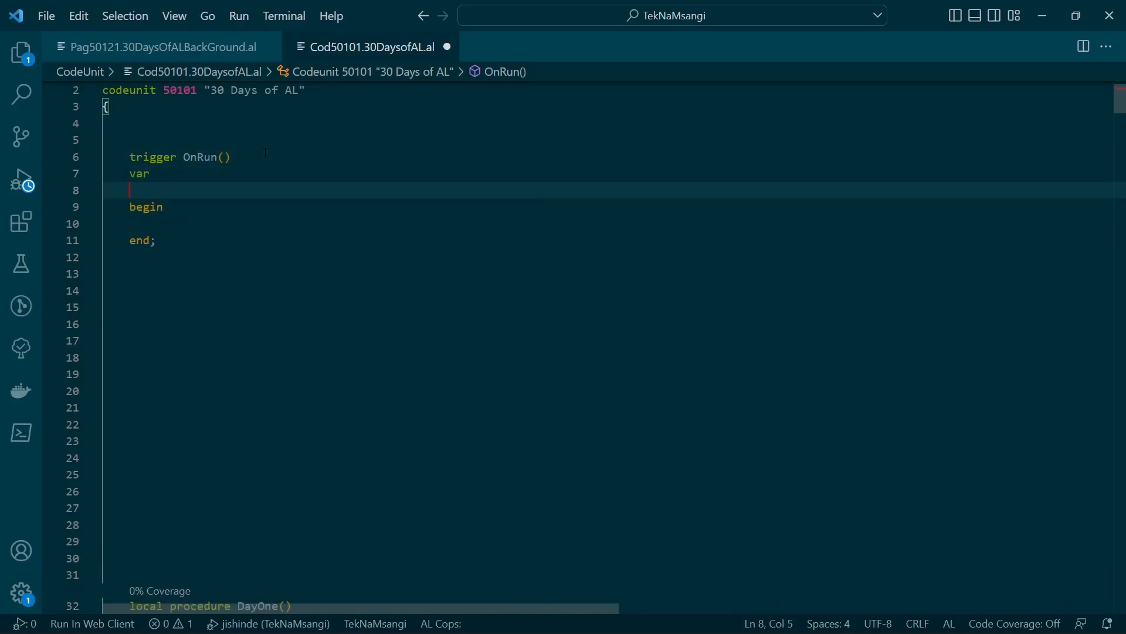
{"action": "type", "text": "Parameters :"}
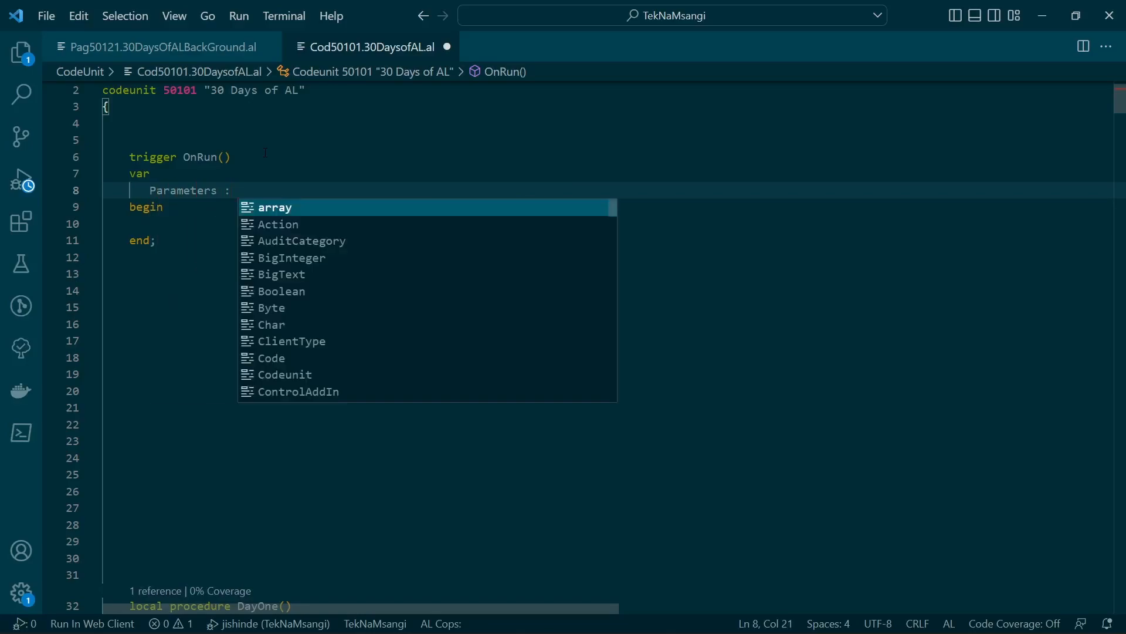
{"action": "type", "text": "Dictionary p"}
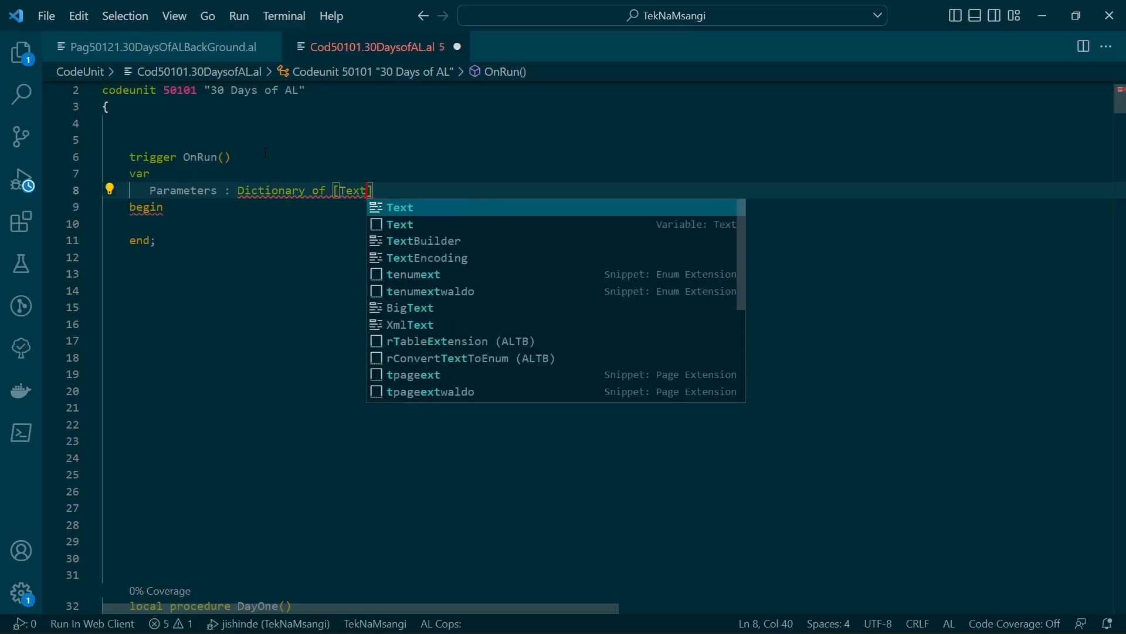
{"action": "type", "text": ",Text"}
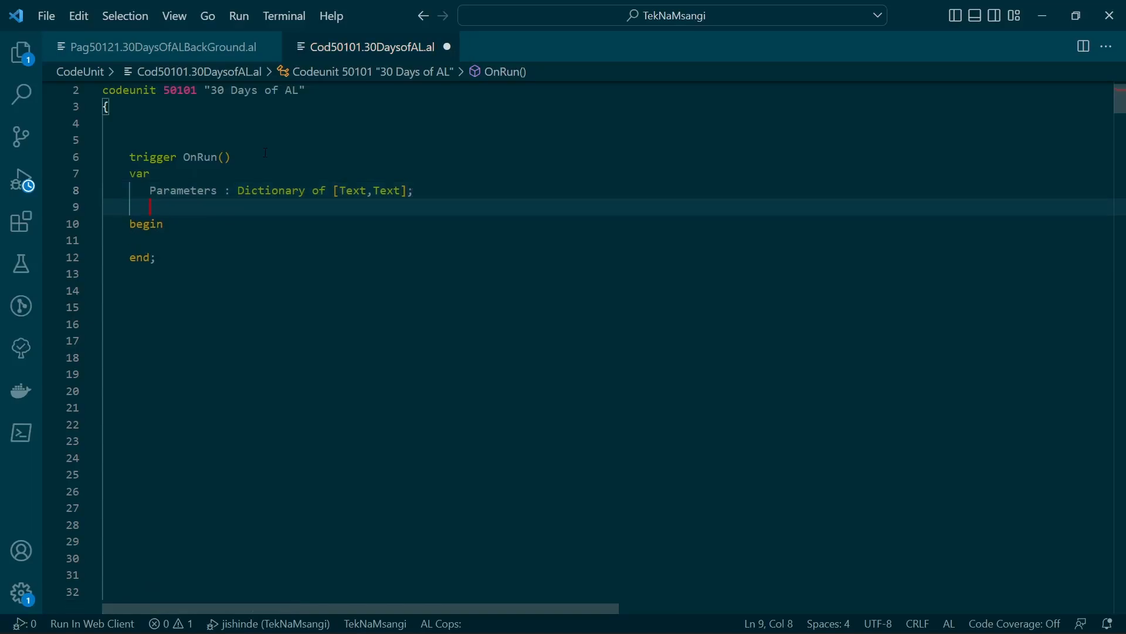
Declare Result : Dictionary of [Text,Text] alongside Parameters.
{"action": "type", "text": "Result : dis"}
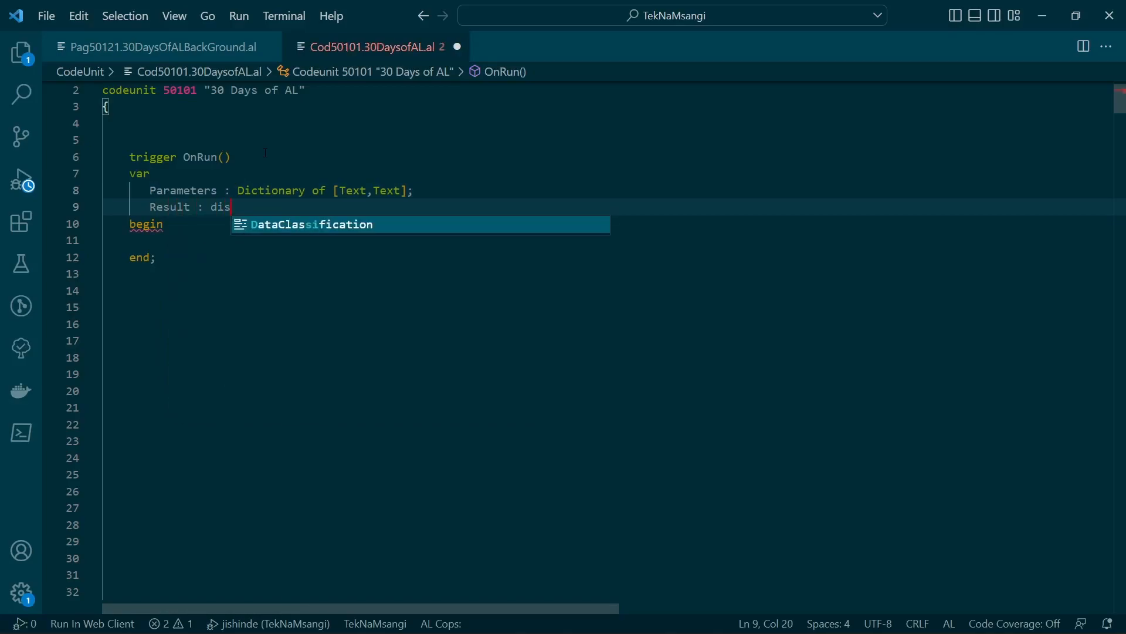
{"action": "key", "text": "Backspace"}
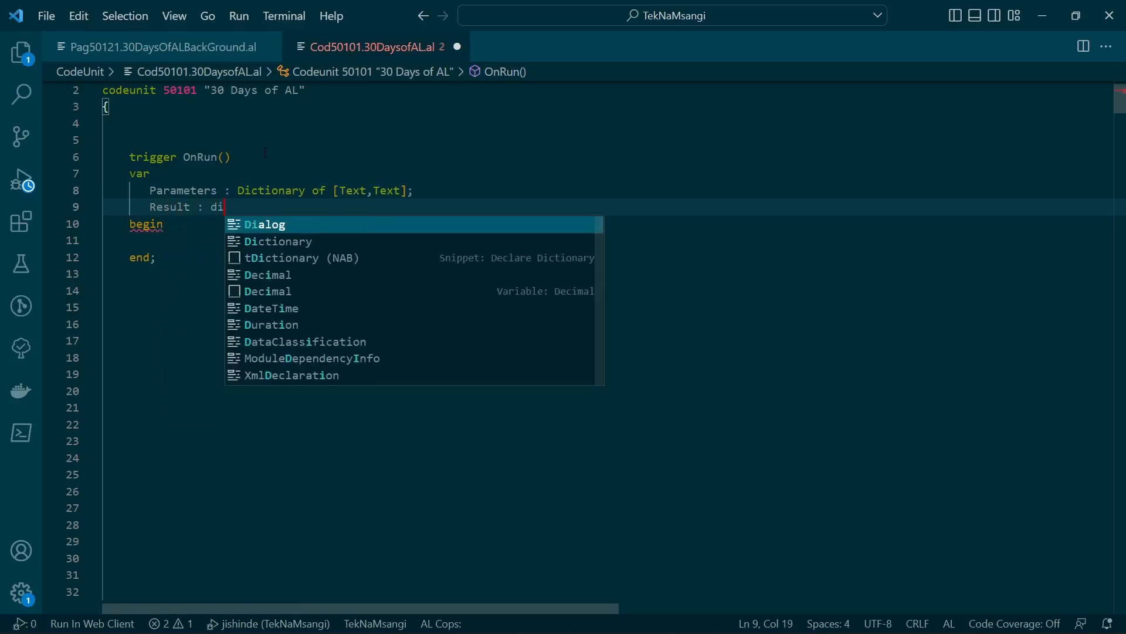
{"action": "type", "text": "Dictionary op"}
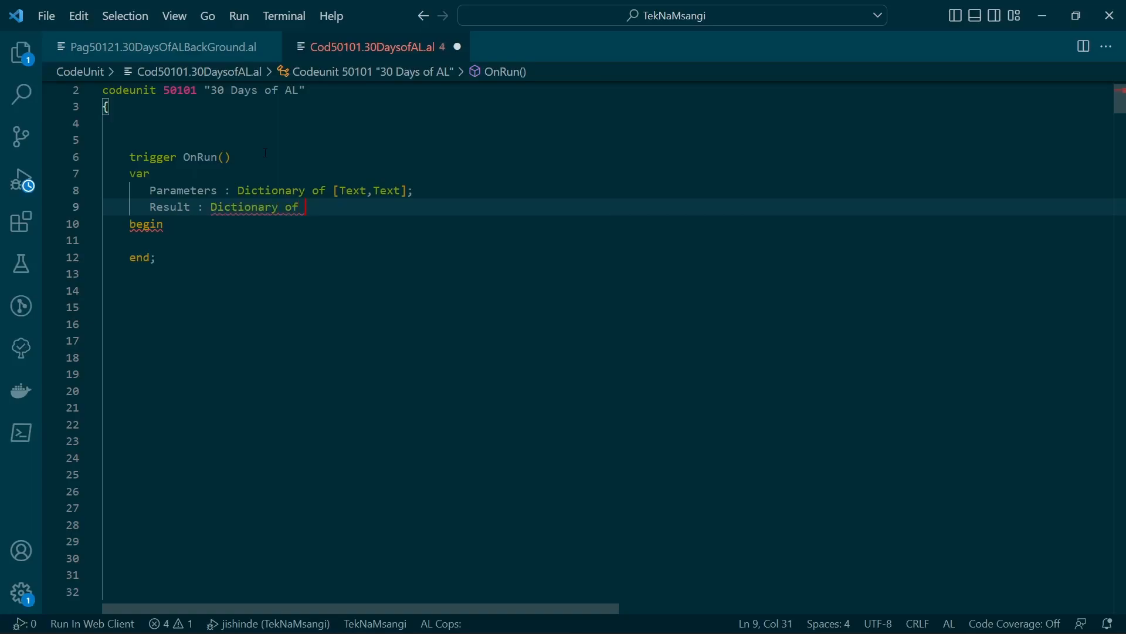
{"action": "type", "text": "[Text"}
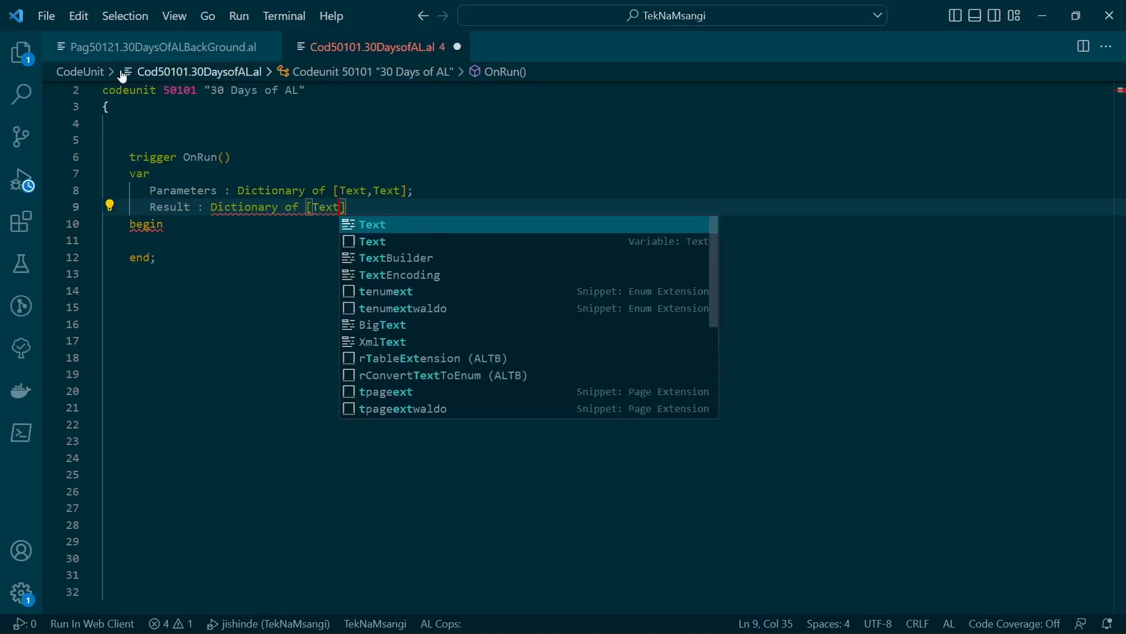
{"action": "type", "text": ",Text"}
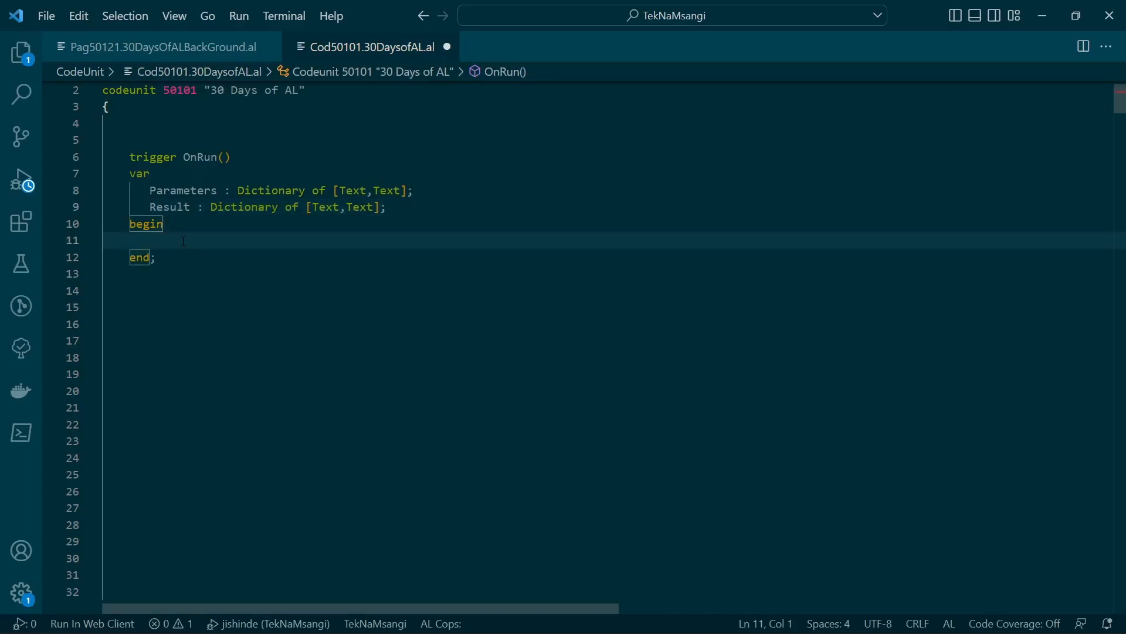
Write Parameters := Page.GetBackgroundParameters(); as the first statement of OnRun.
{"action": "type", "text": "Parameters"}
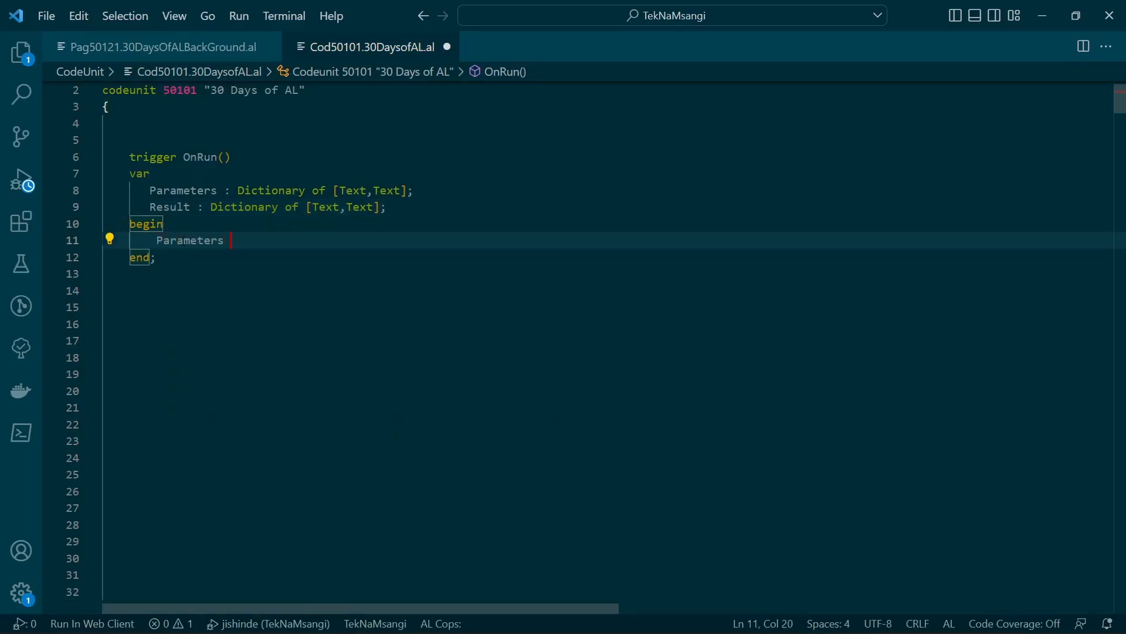
{"action": "type", "text": ":="}
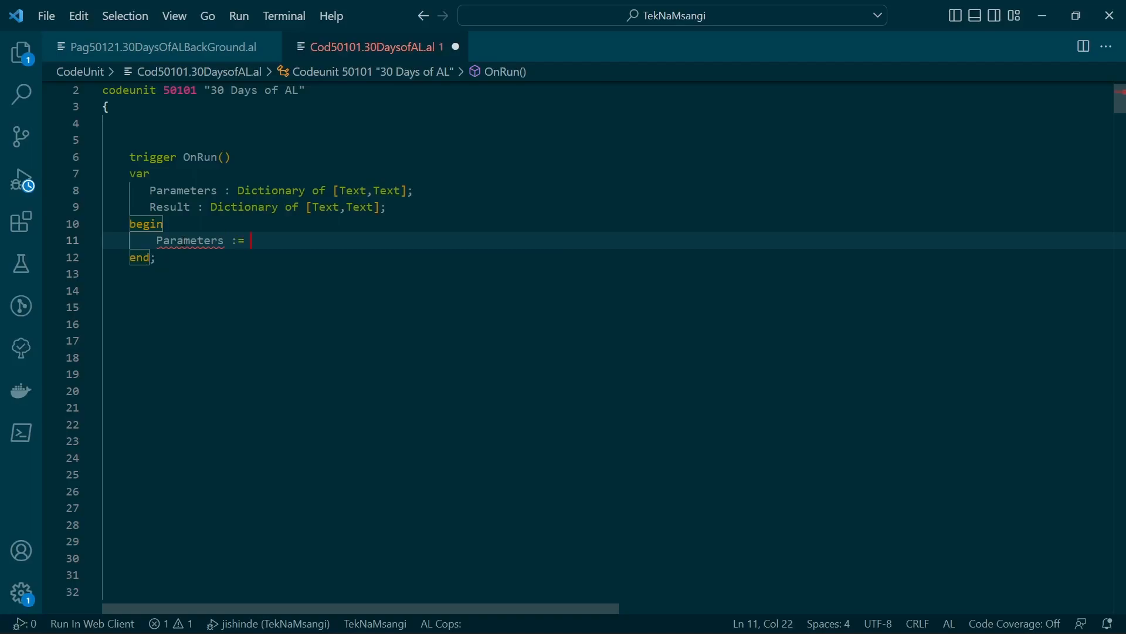
{"action": "type", "text": "Page.GetBackgroundParameters("}
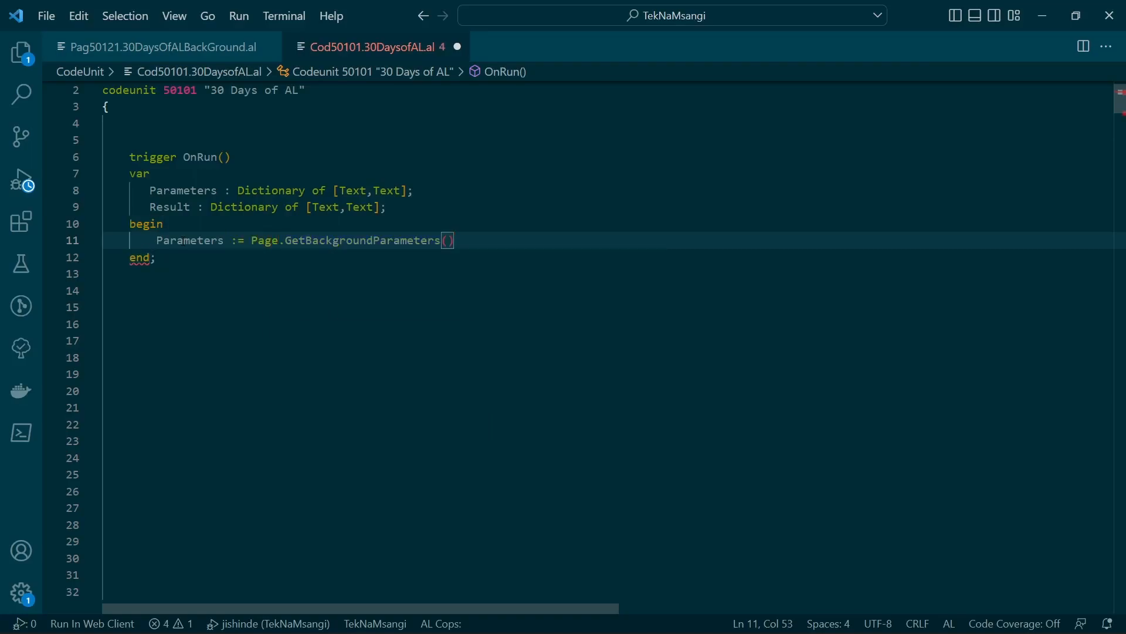
{"action": "type", "text": ";"}
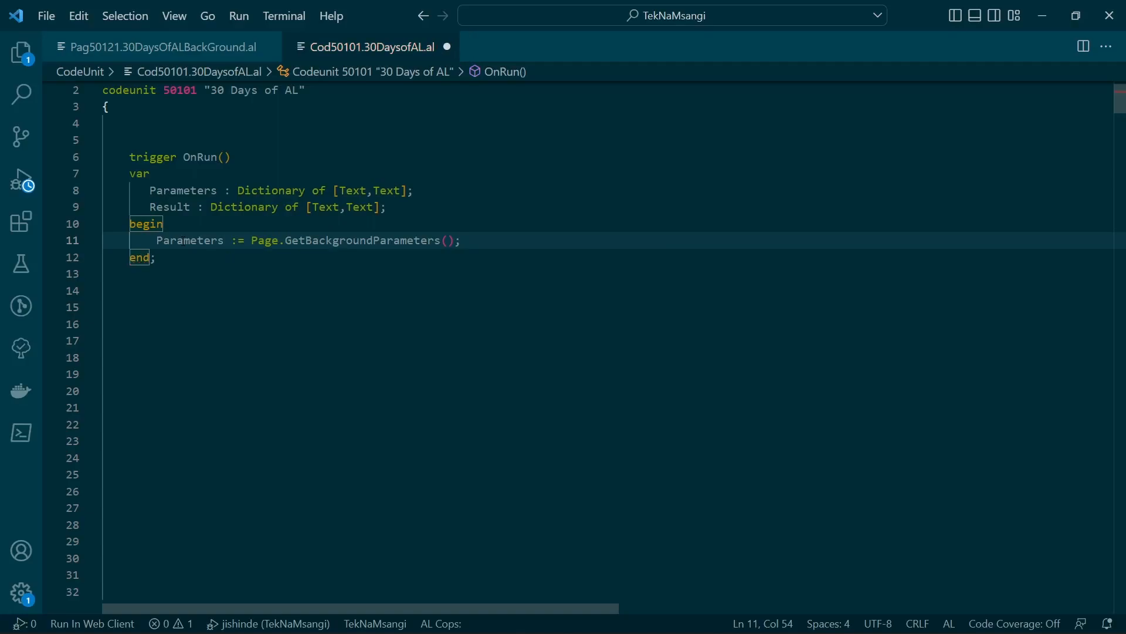
{"action": "type", "text": "'tek"}
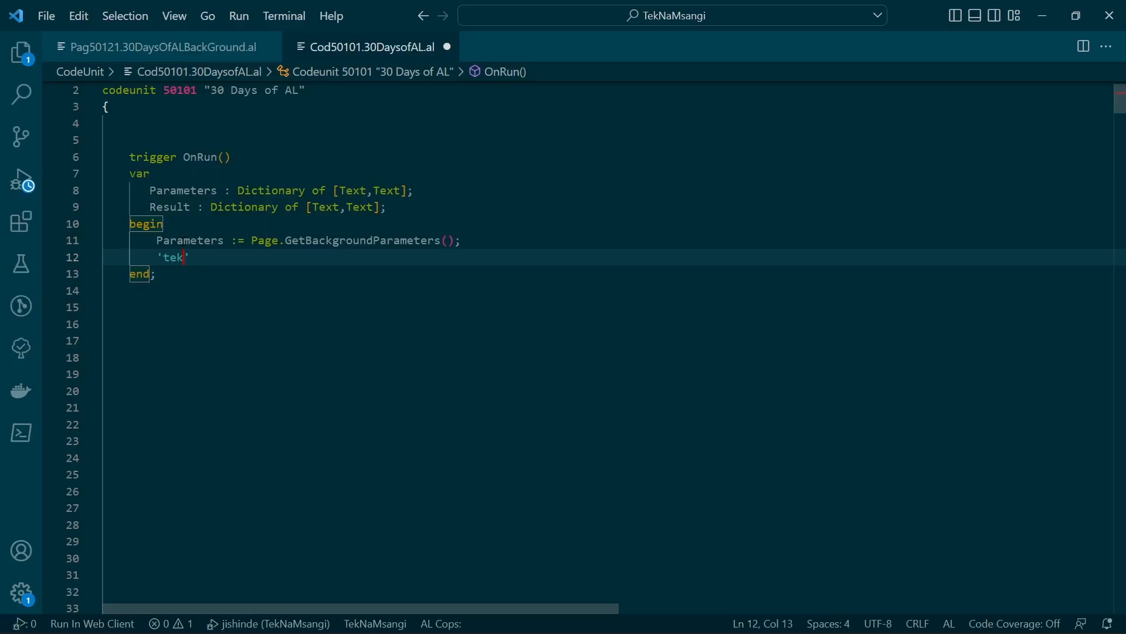
{"action": "type", "text": "n"}
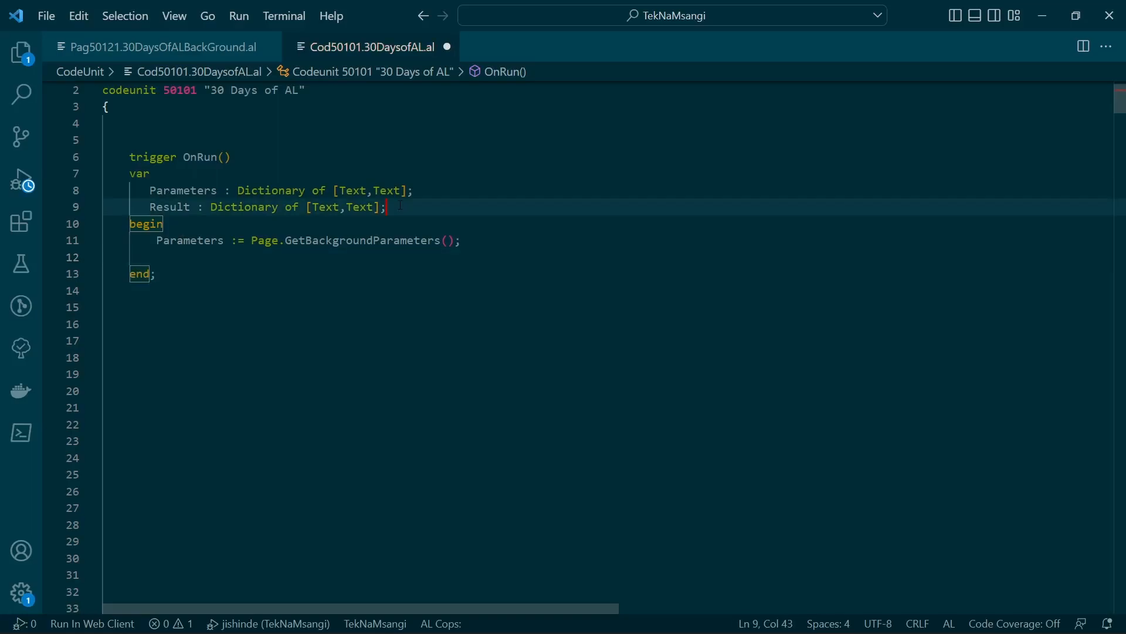
Declare Param1Val : Text in the var section.
{"action": "type", "text": "Param"}
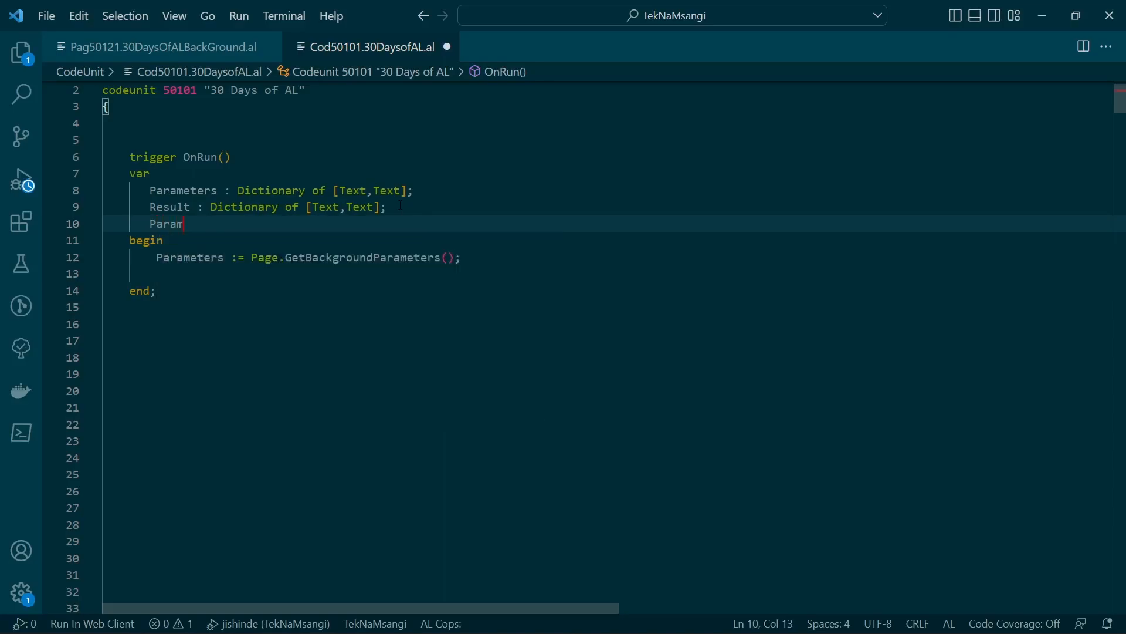
{"action": "type", "text": "1Val : t"}
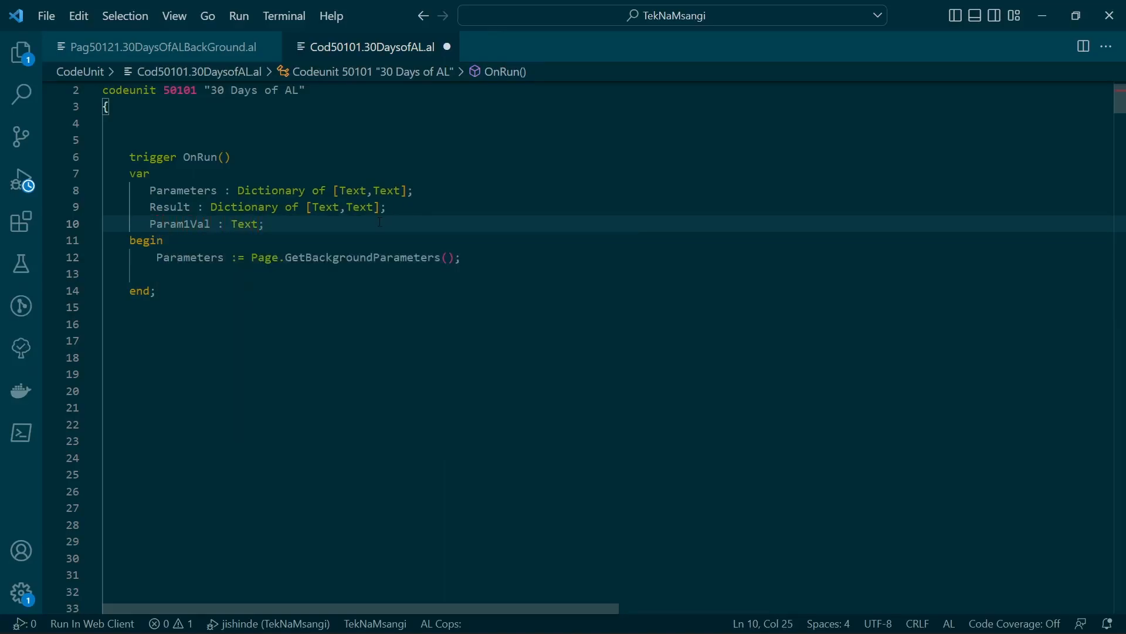
{"action": "type", "text": "t"}
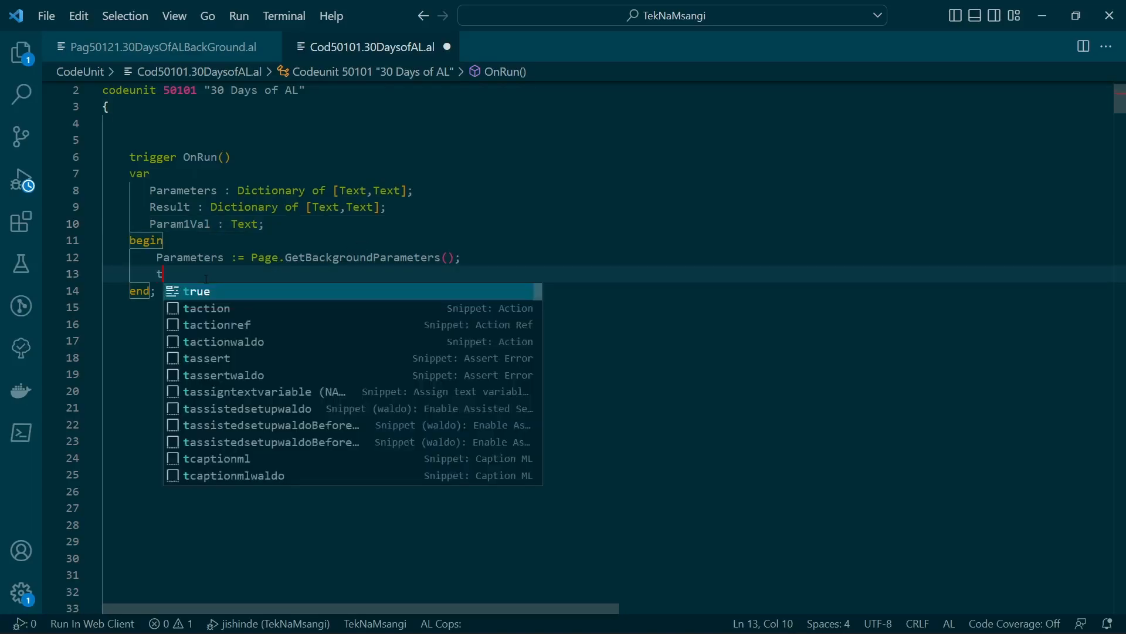
Assign Param1Val := Parameters.Get('teknamsangi'); in the trigger body.
{"action": "type", "text": "Param1Val"}
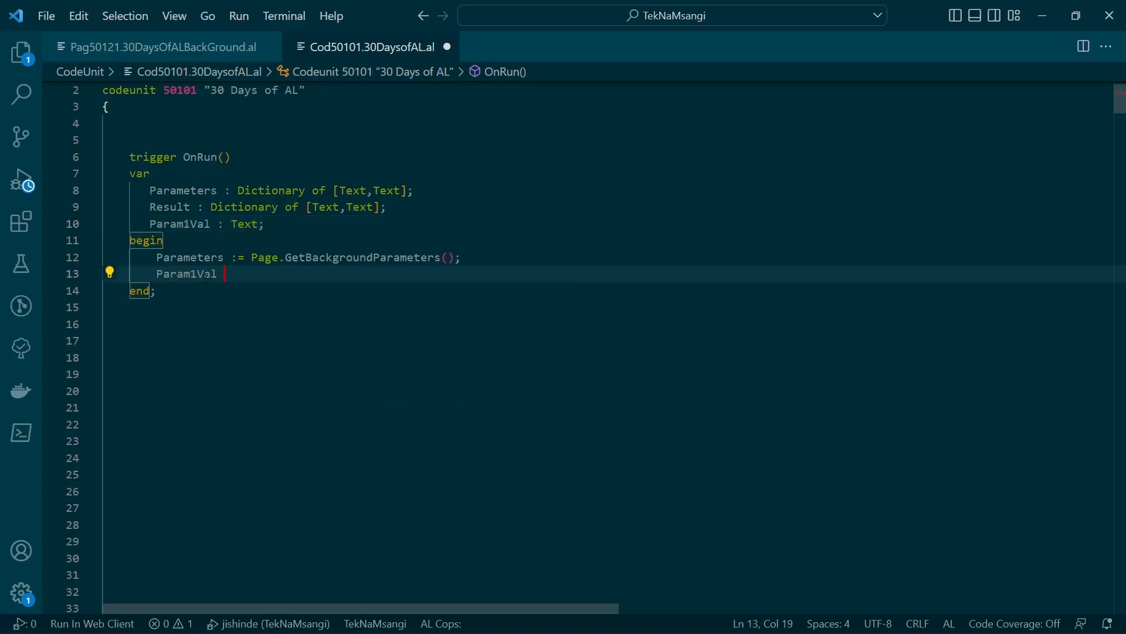
{"action": "type", "text": ":="}
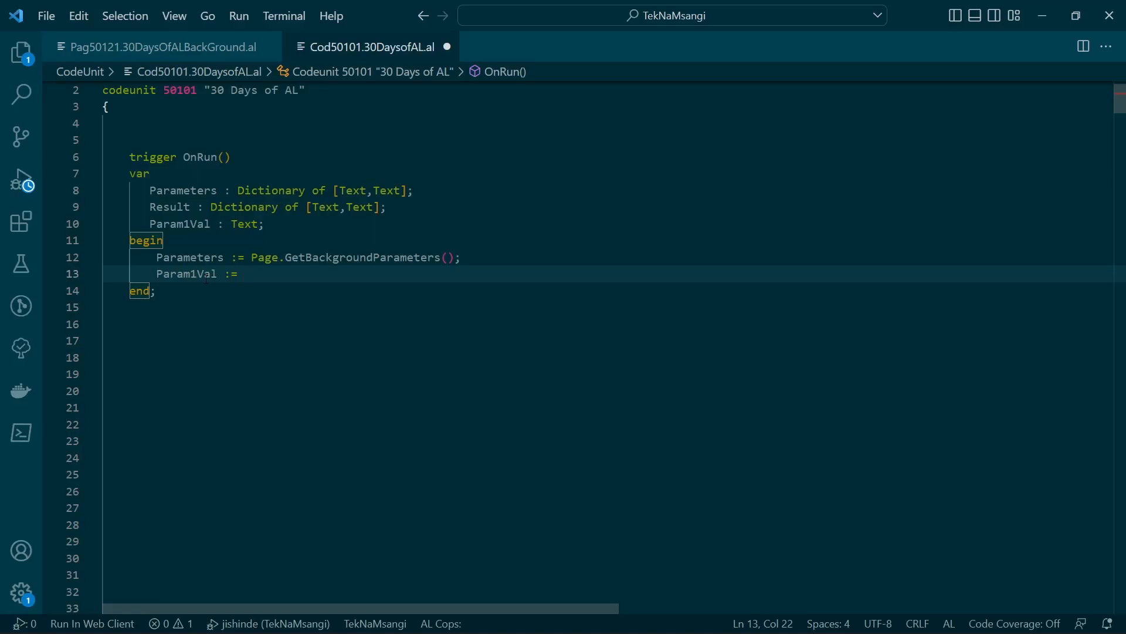
{"action": "type", "text": "para"}
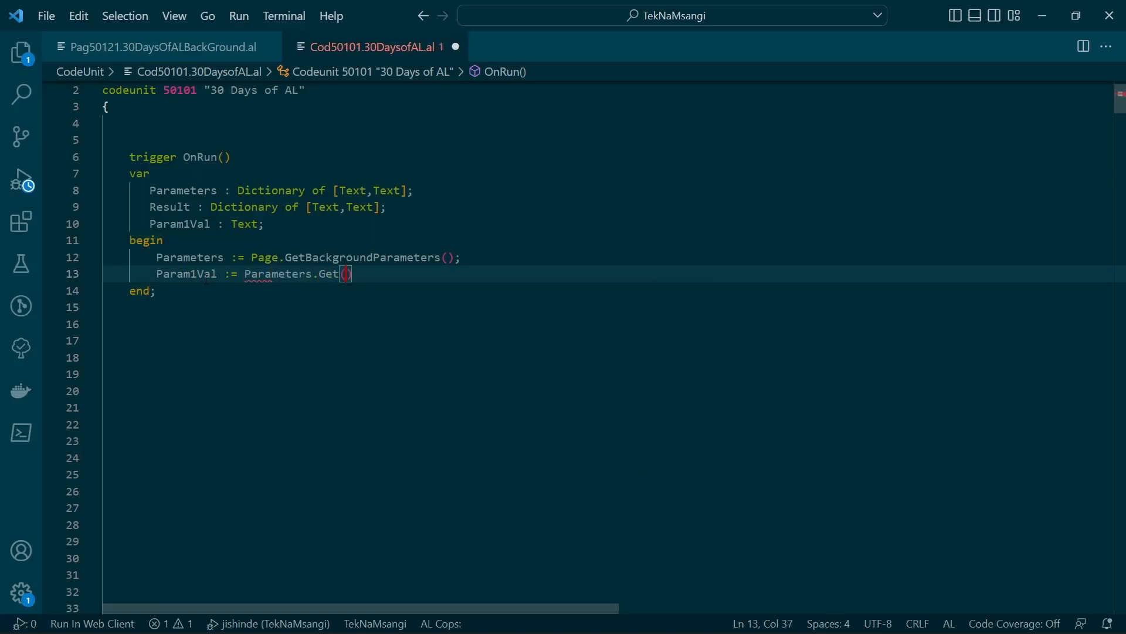
{"action": "type", "text": "'teknamsangi'"}
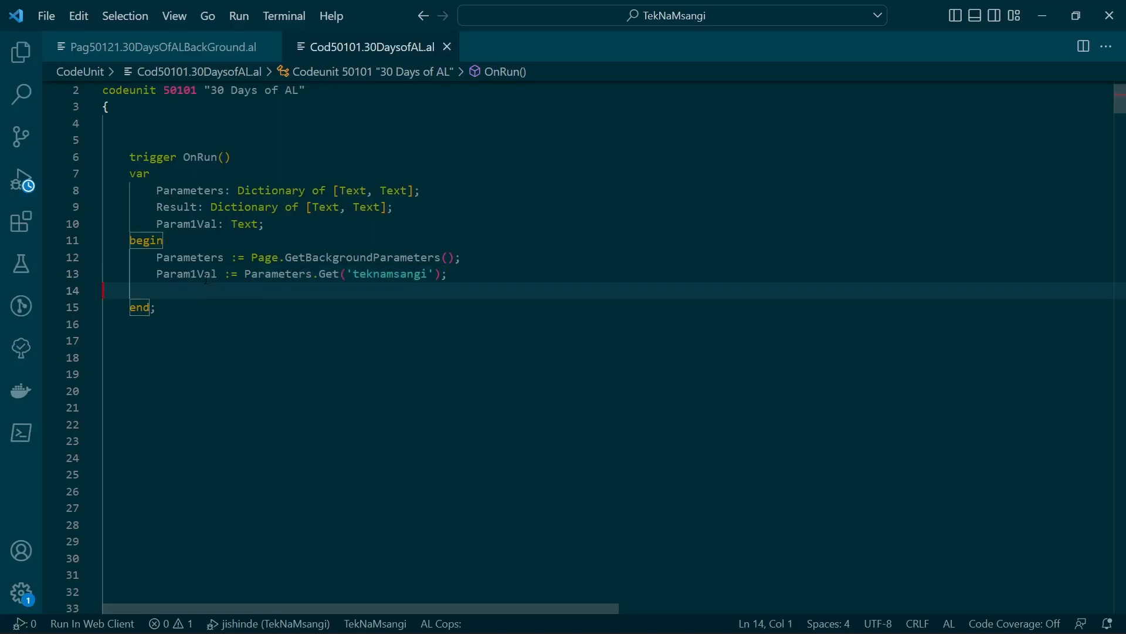
Add Sleep(2000); after the parameter lookup.
{"action": "key", "text": "Enter"}
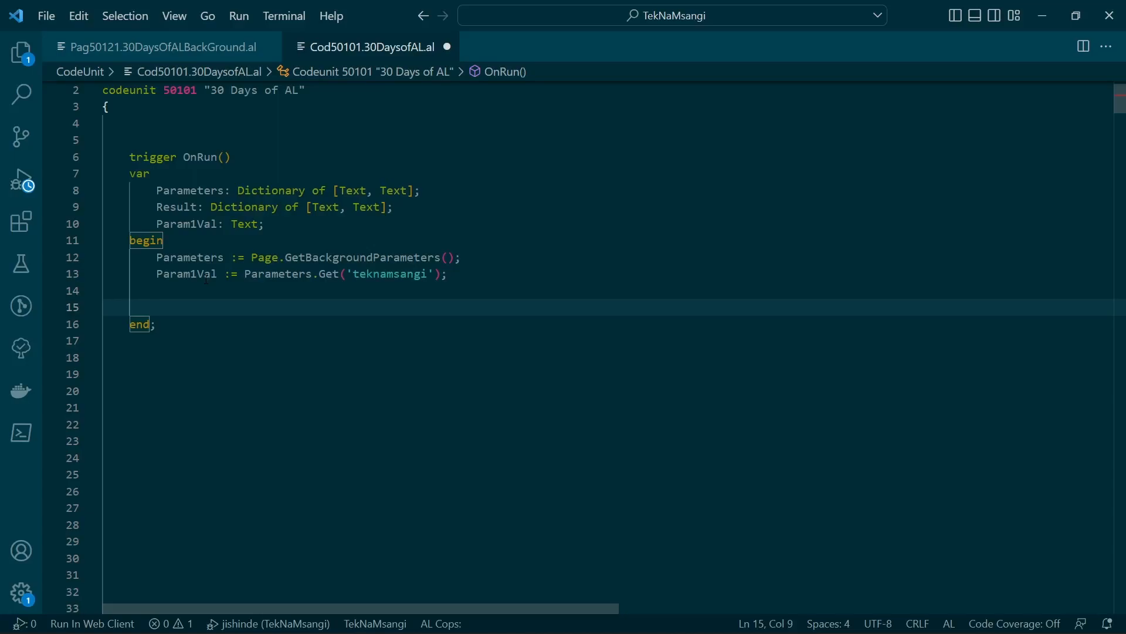
{"action": "type", "text": "Sleep();"}
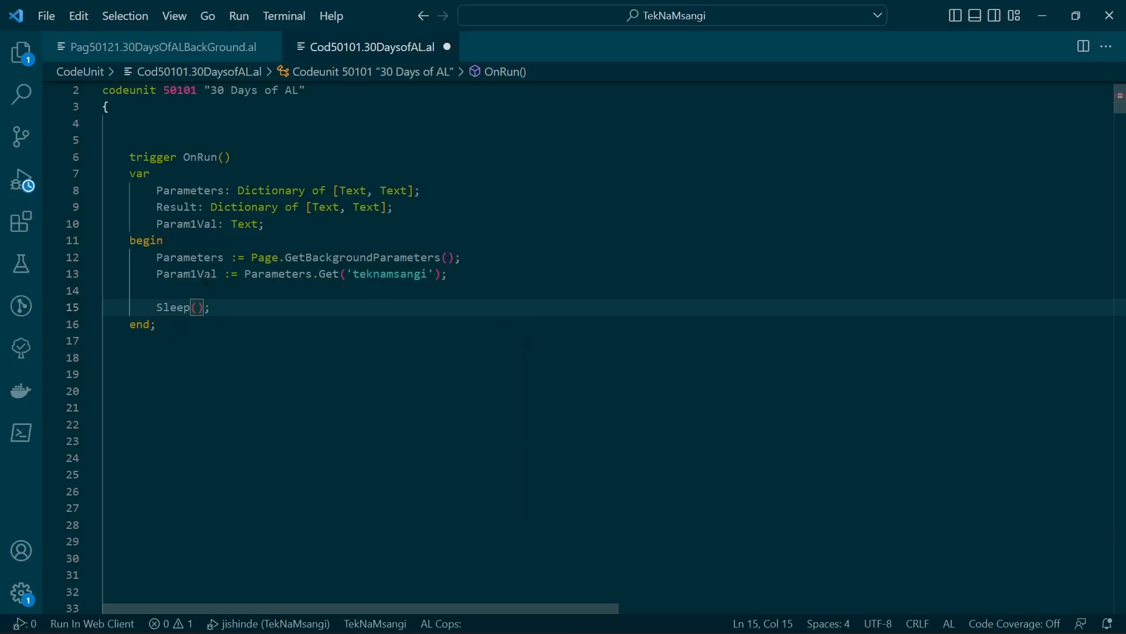
{"action": "type", "text": "2000"}
{"action": "type", "text": "r"}
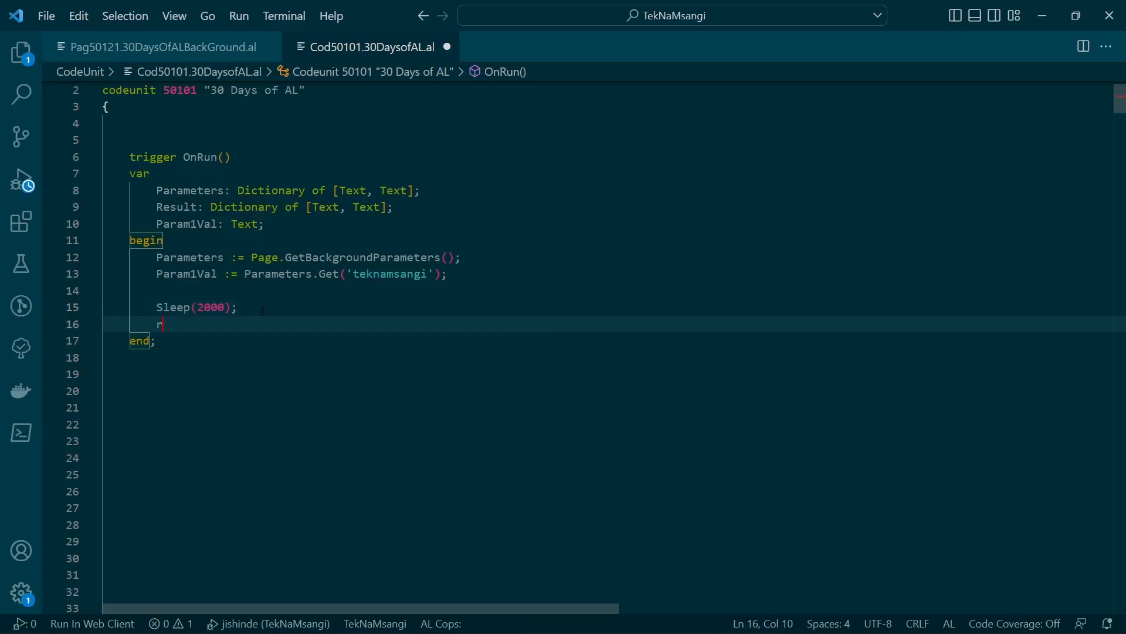
Add Result.Add('thetimenow',FORMAT(Time)); to store the current time.
{"action": "type", "text": "esult"}
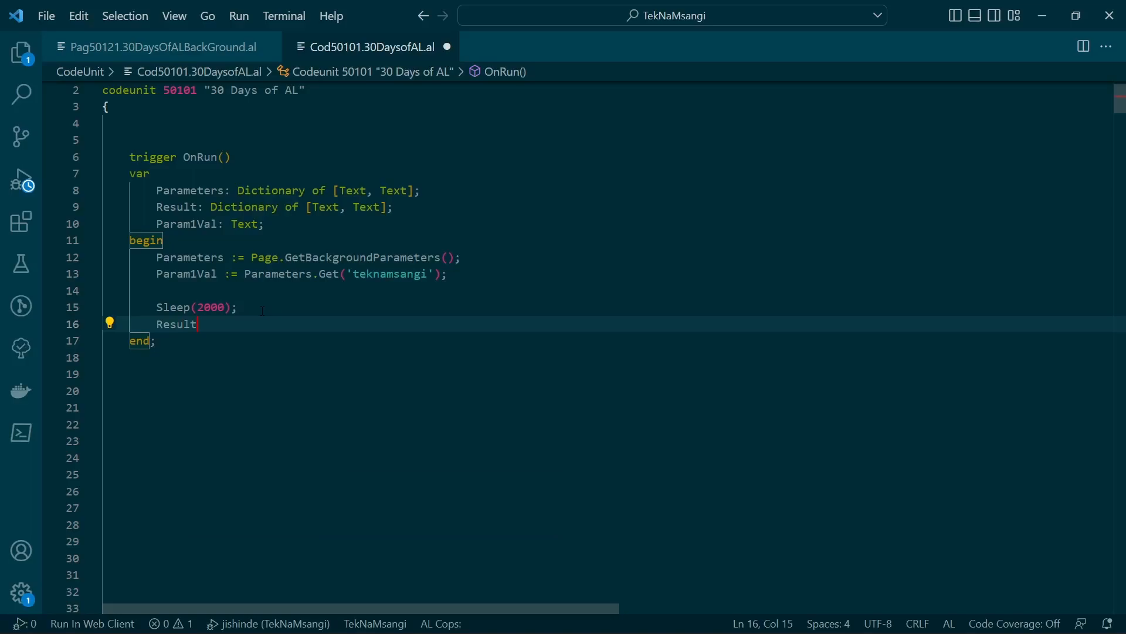
{"action": "type", "text": ".Add('')"}
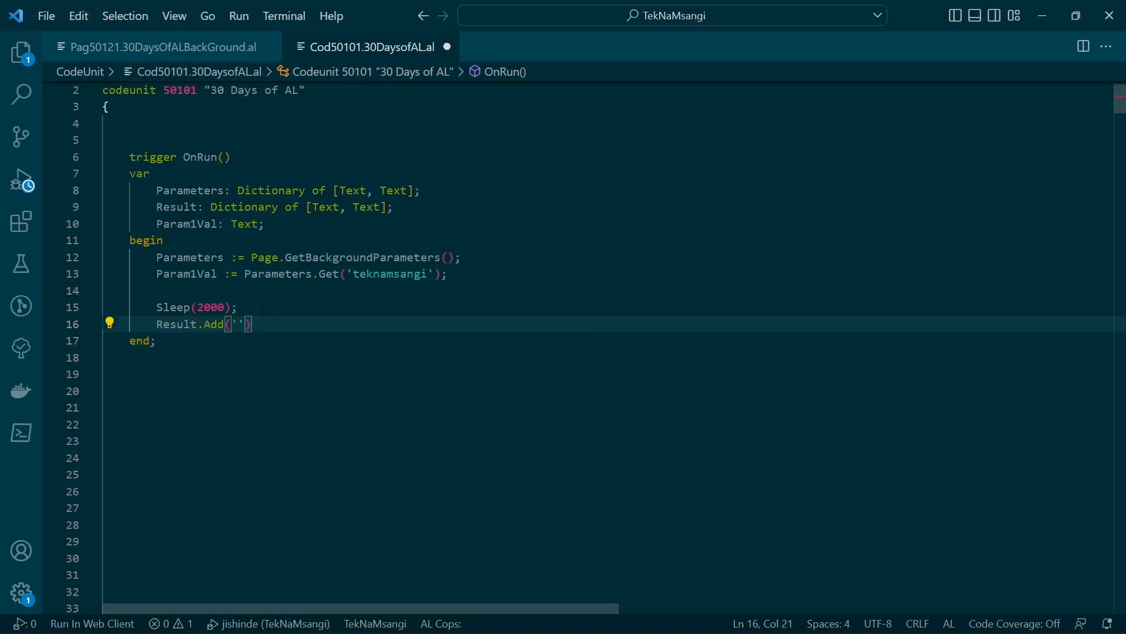
{"action": "type", "text": "theti"}
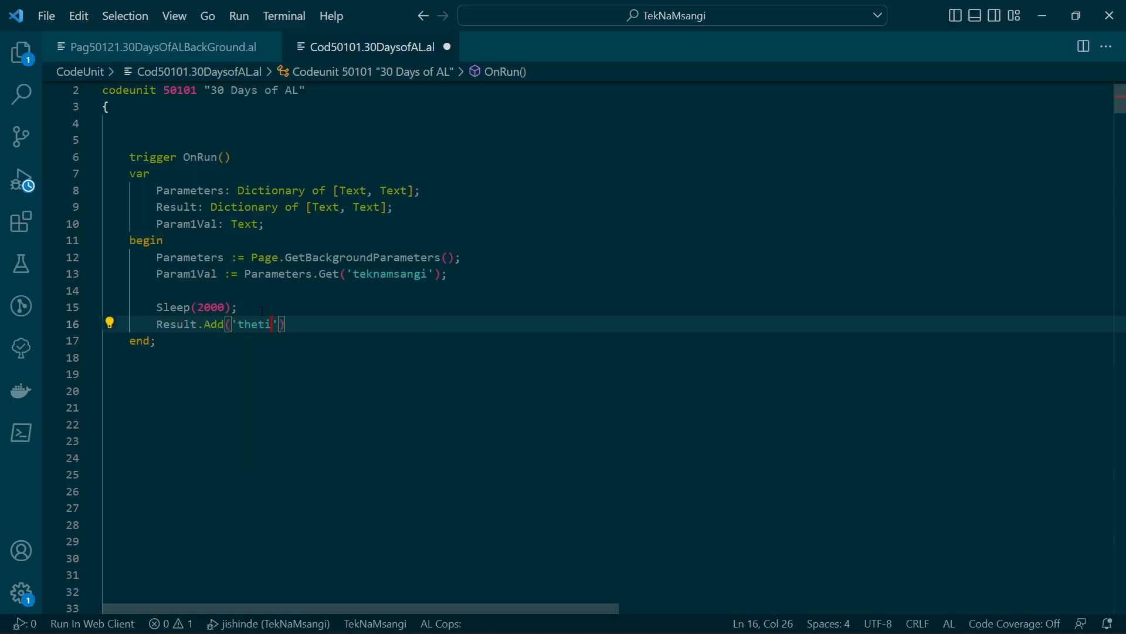
{"action": "type", "text": "menow"}
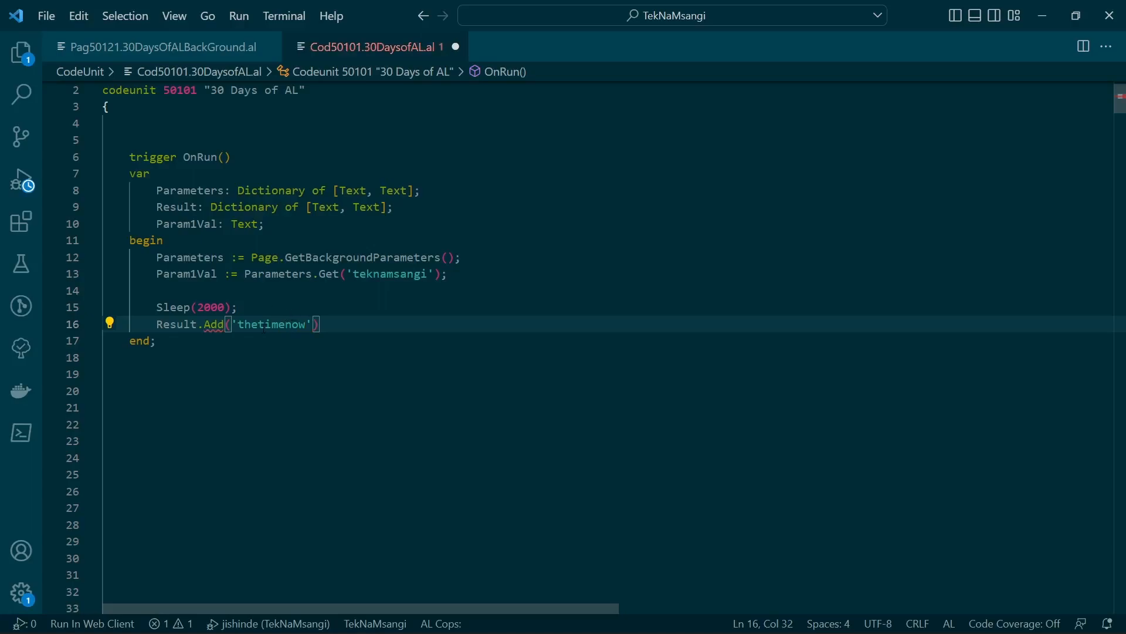
{"action": "type", "text": ","}
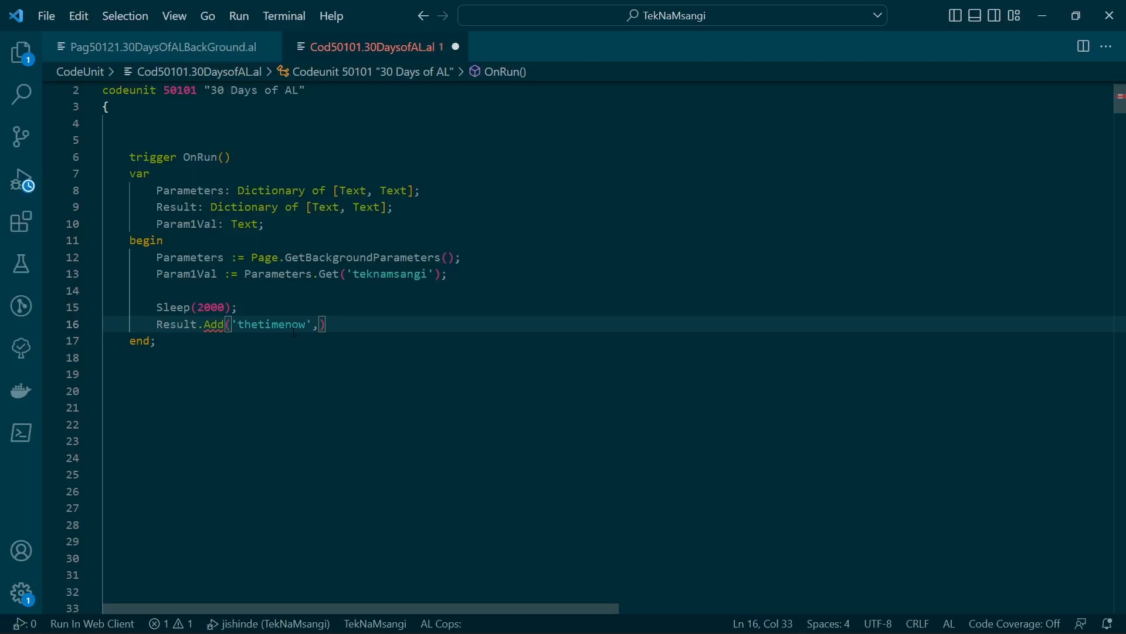
{"action": "type", "text": "FORMAT()"}
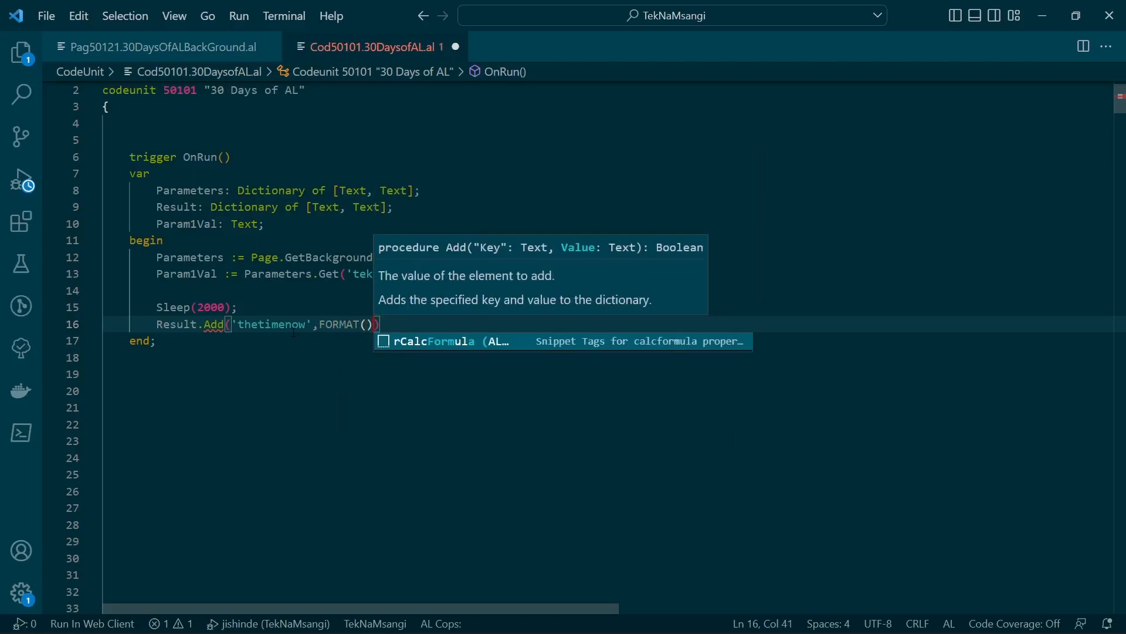
{"action": "type", "text": "Tim"}
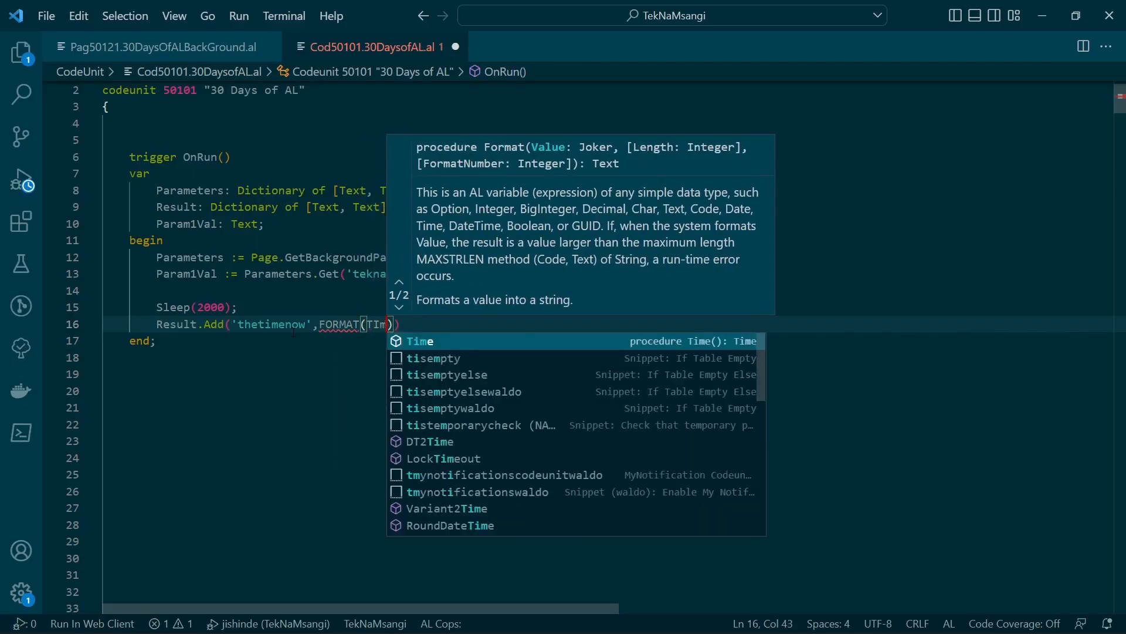
{"action": "key", "text": "Backspace"}
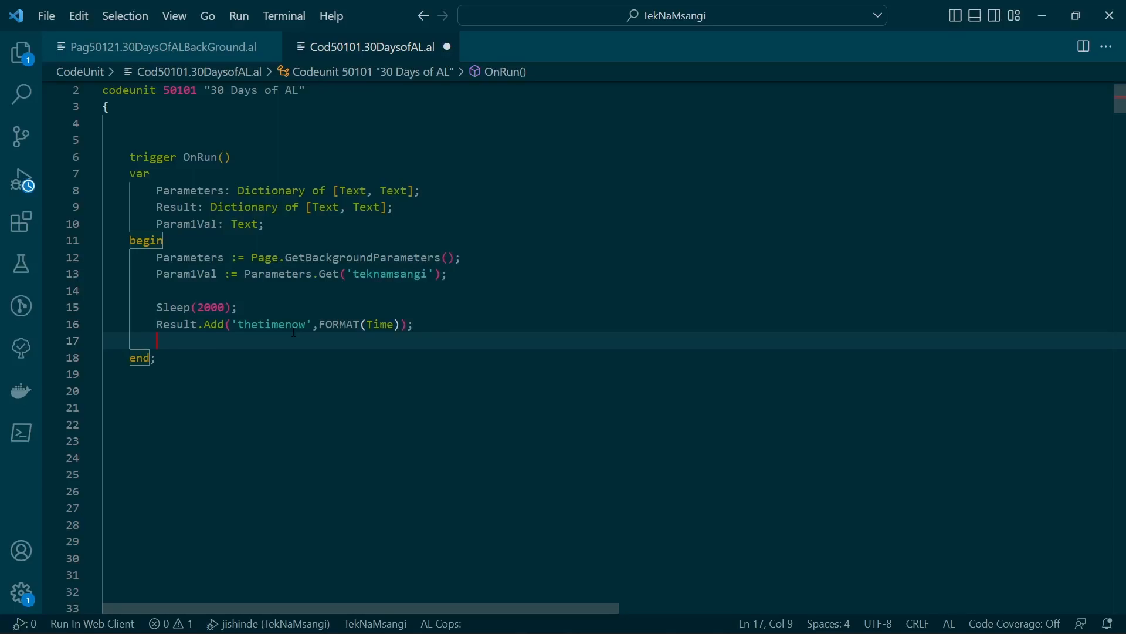
End OnRun with Page.SetBackgroundTaskResult(Result); and save the codeunit.
{"action": "type", "text": "page"}
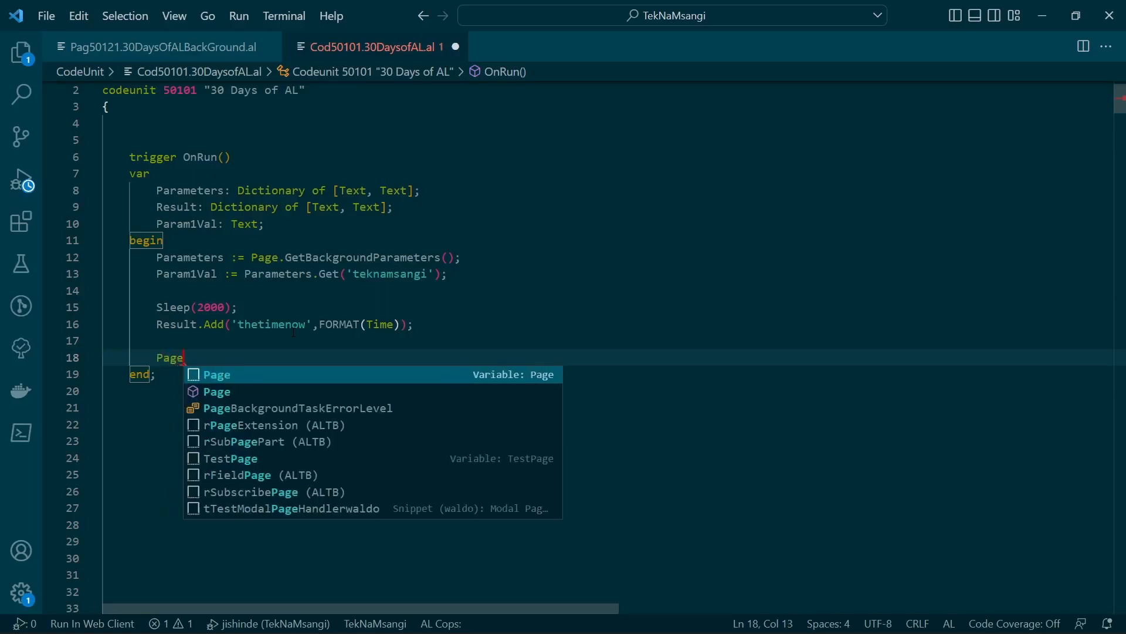
{"action": "type", "text": "."}
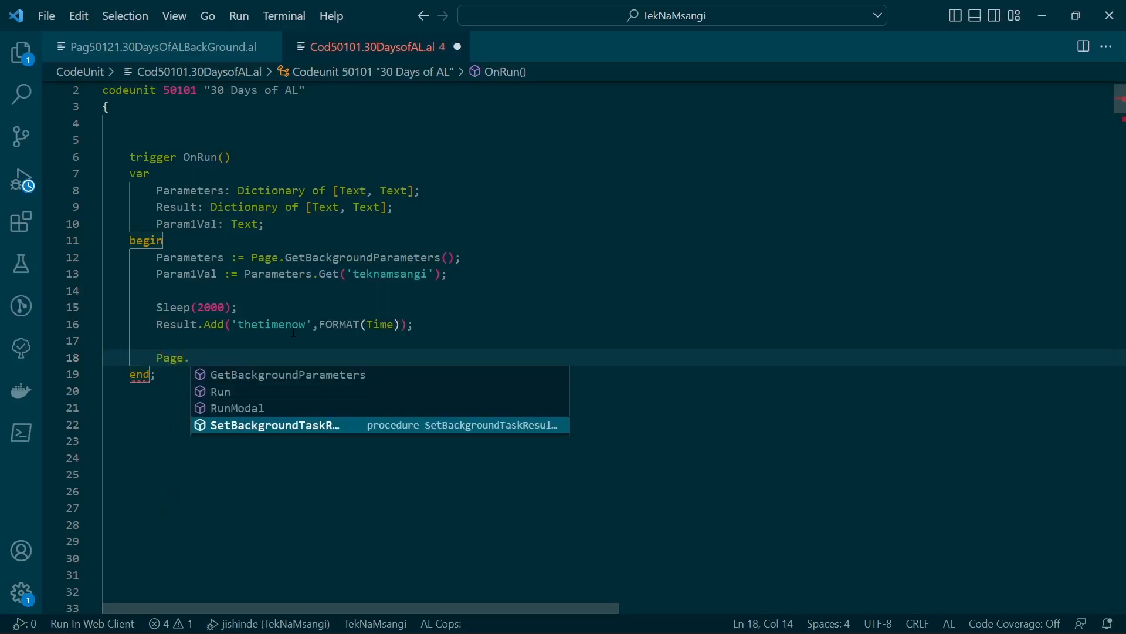
{"action": "mouse_move", "coordinate": [300, 425]}
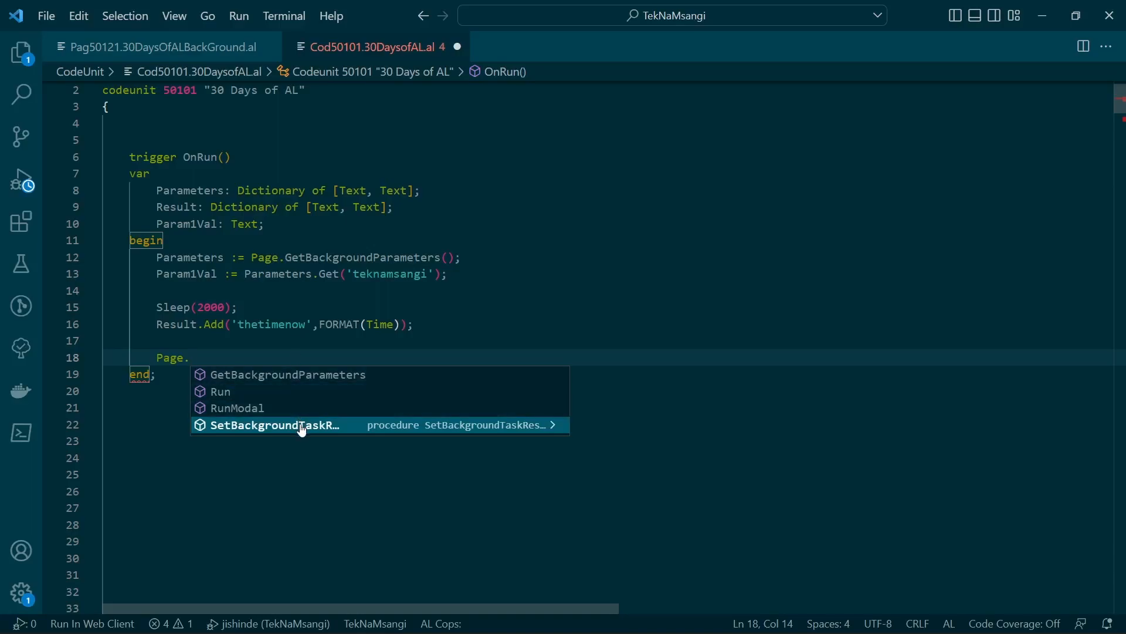
{"action": "mouse_move", "coordinate": [308, 427]}
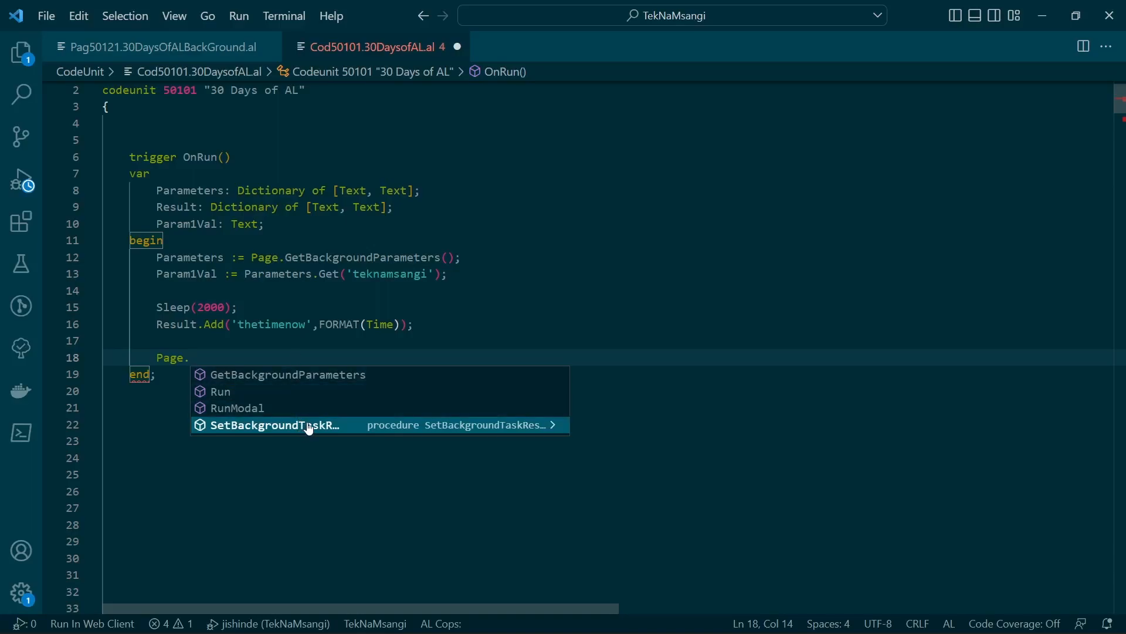
{"action": "left_click", "coordinate": [275, 425]}
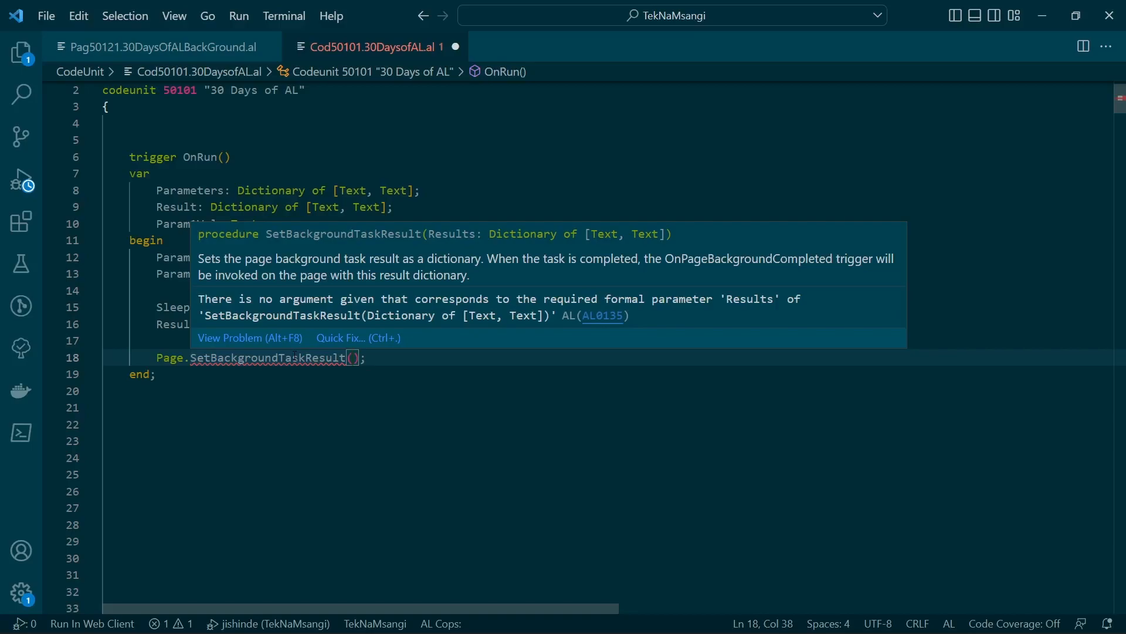
{"action": "type", "text": "res"}
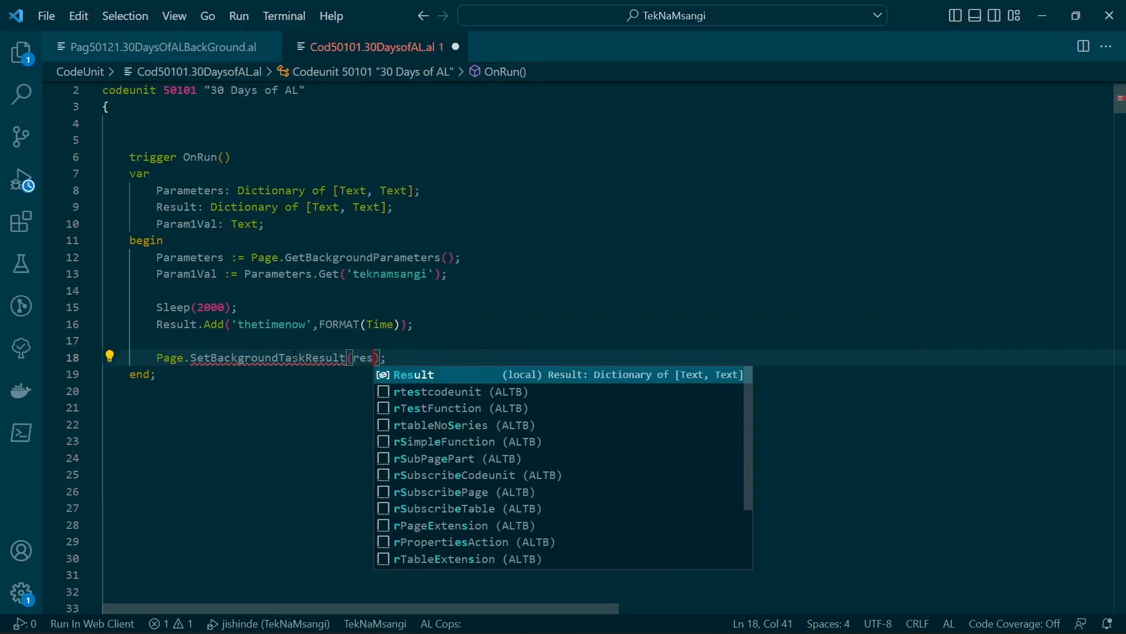
{"action": "key", "text": "Tab"}
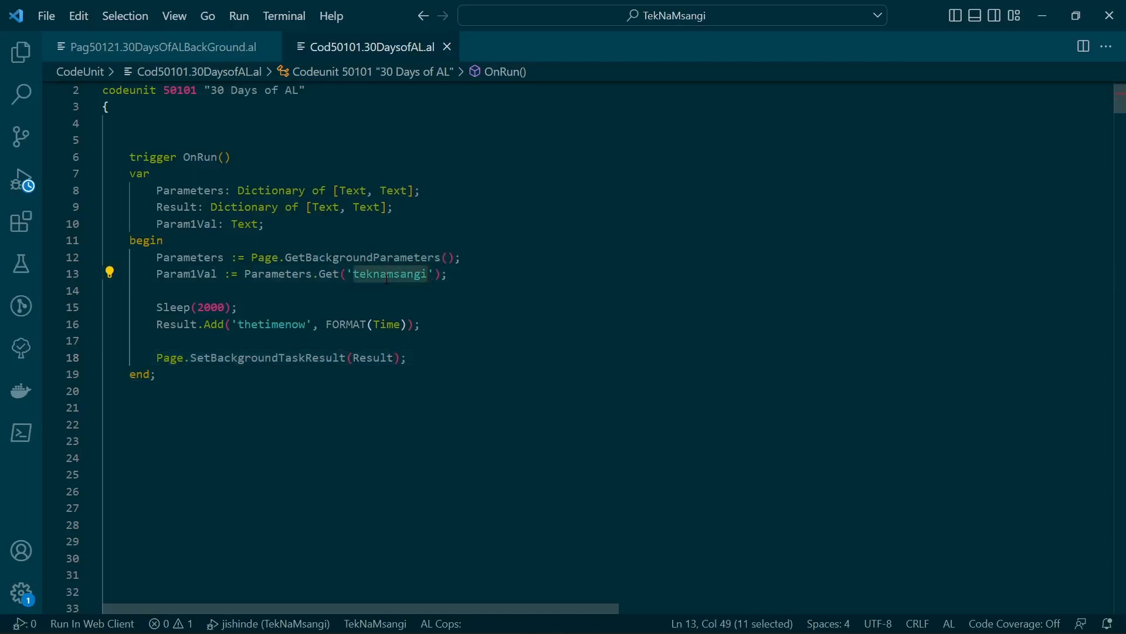
{"action": "mouse_move", "coordinate": [185, 273]}
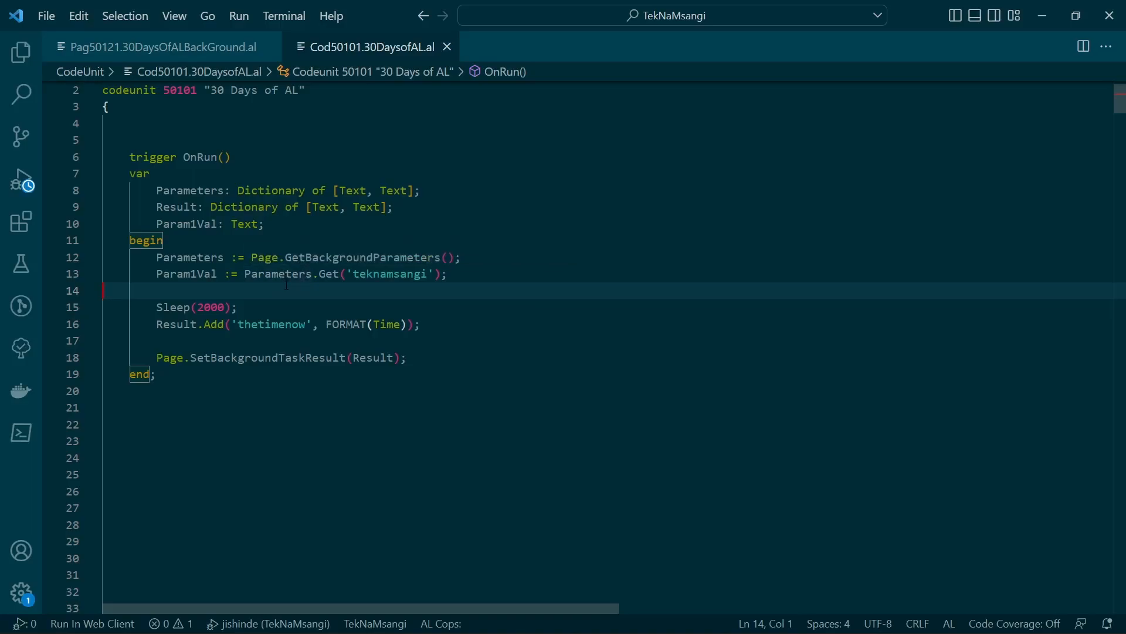
{"action": "mouse_move", "coordinate": [385, 324]}
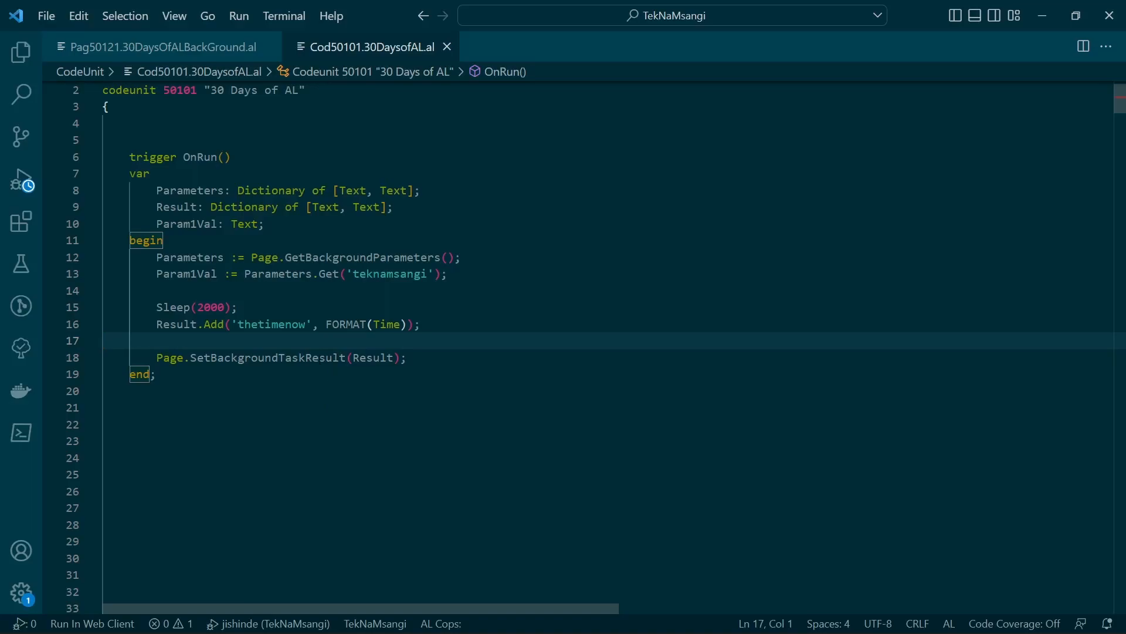
{"action": "left_click", "coordinate": [406, 356]}
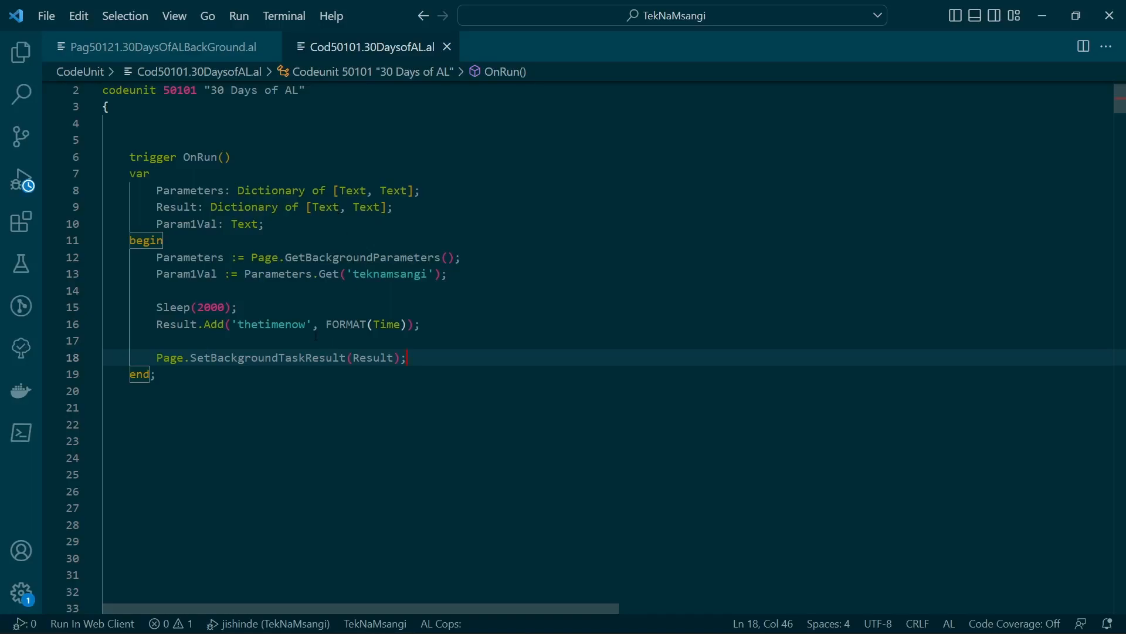
{"action": "left_click", "coordinate": [238, 207]}
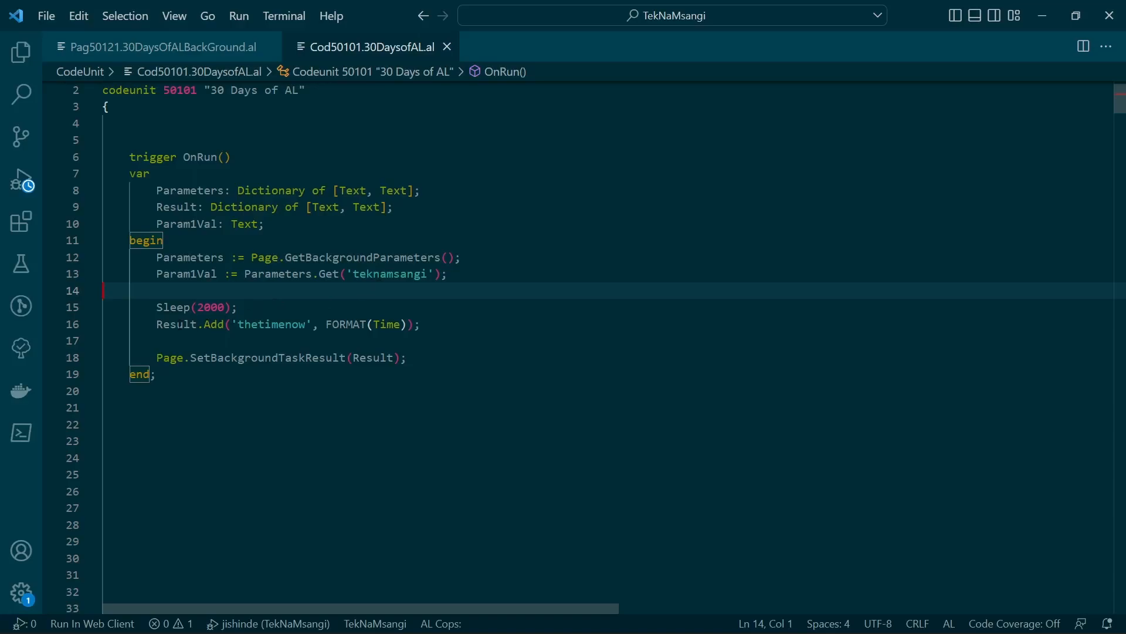
Add Result.Add('teknamsangi',Param1Val); after the thetimenow line.
{"action": "left_click", "coordinate": [430, 324]}
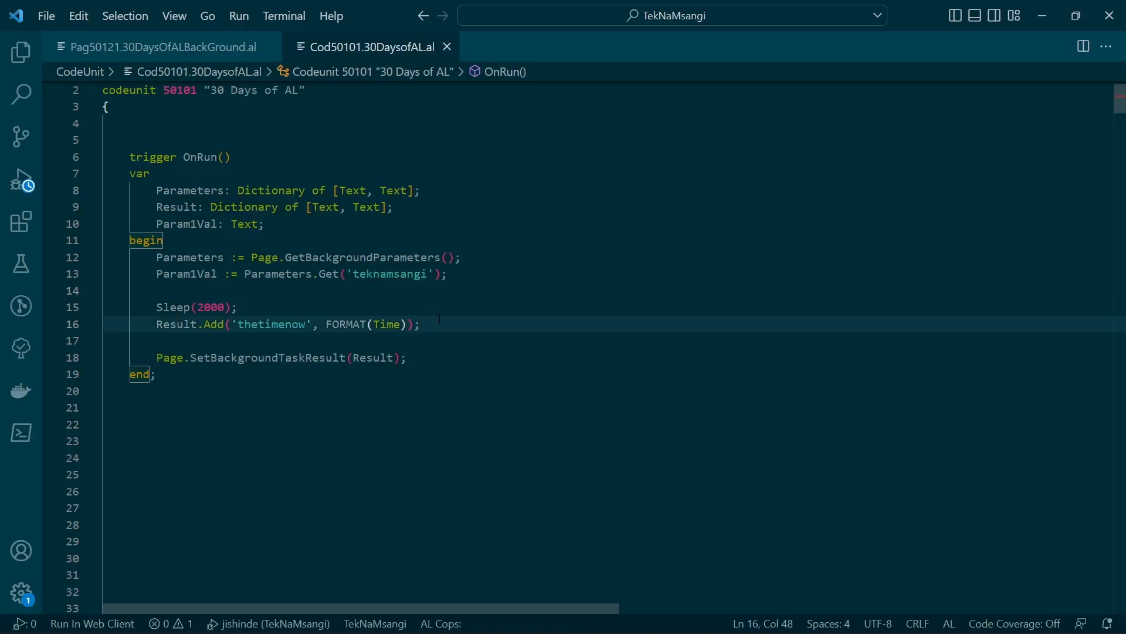
{"action": "type", "text": "Result.ad"}
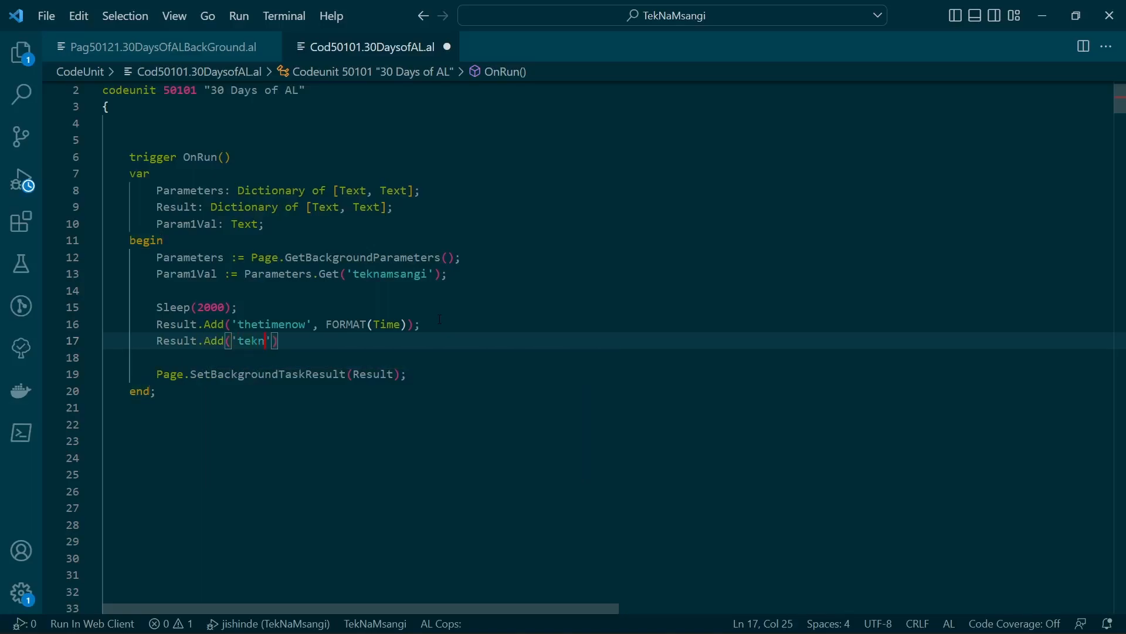
{"action": "type", "text": "amsangi"}
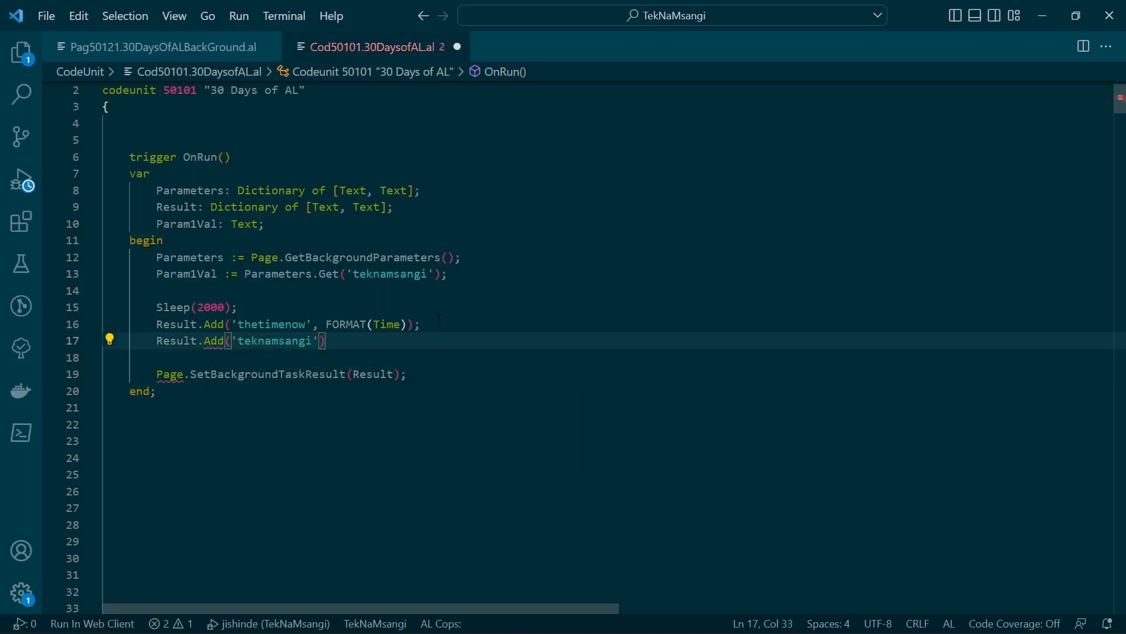
{"action": "type", "text": ","}
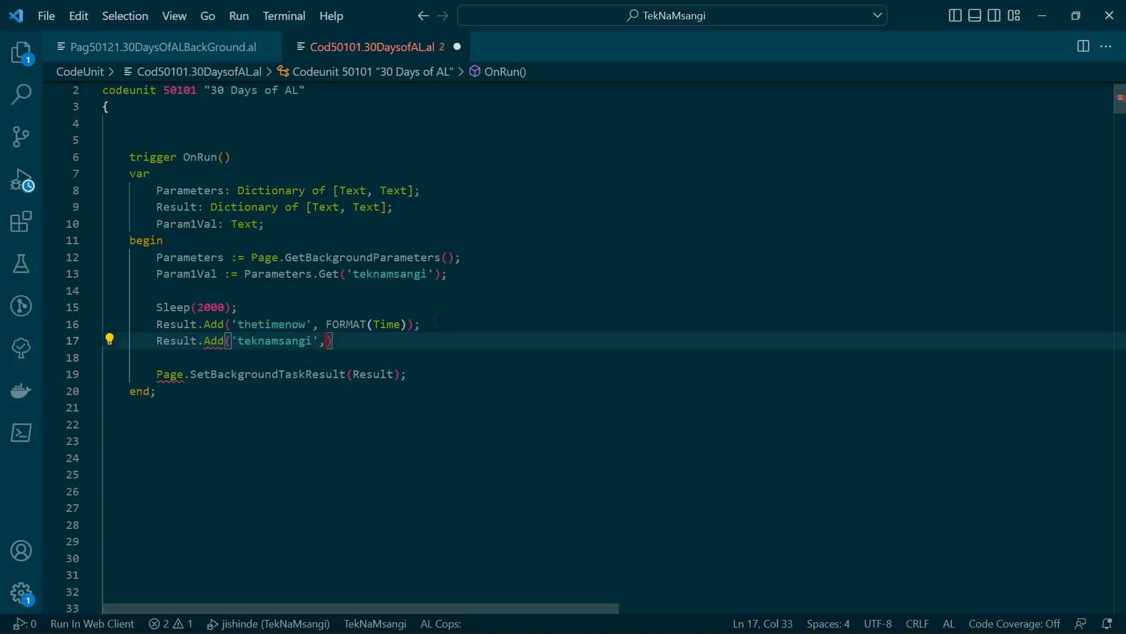
{"action": "type", "text": "Param1Val"}
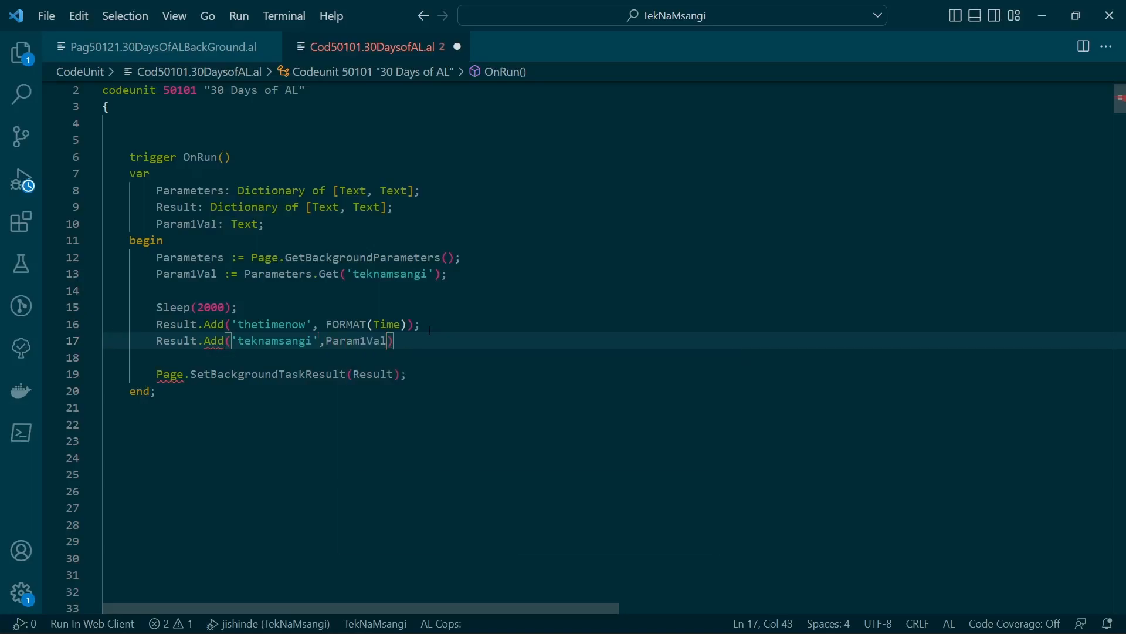